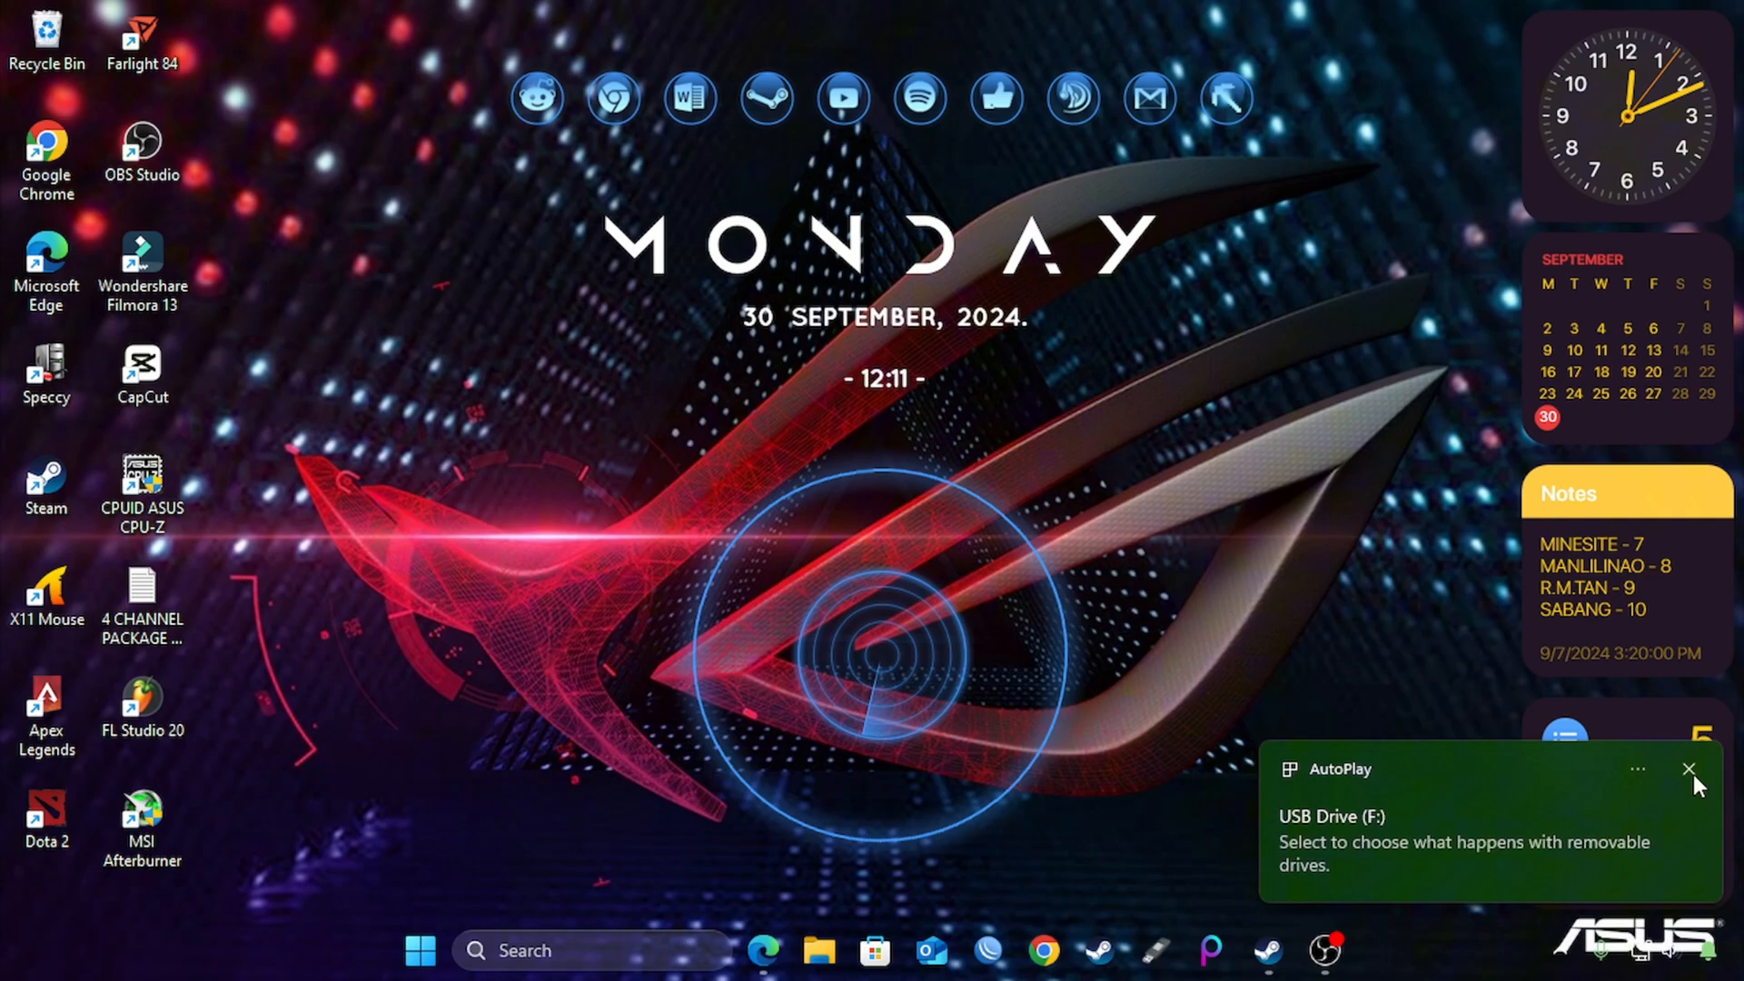
Step: Dismiss the AutoPlay notice and show the options for USB Drive (F:) under This PC
click(818, 952)
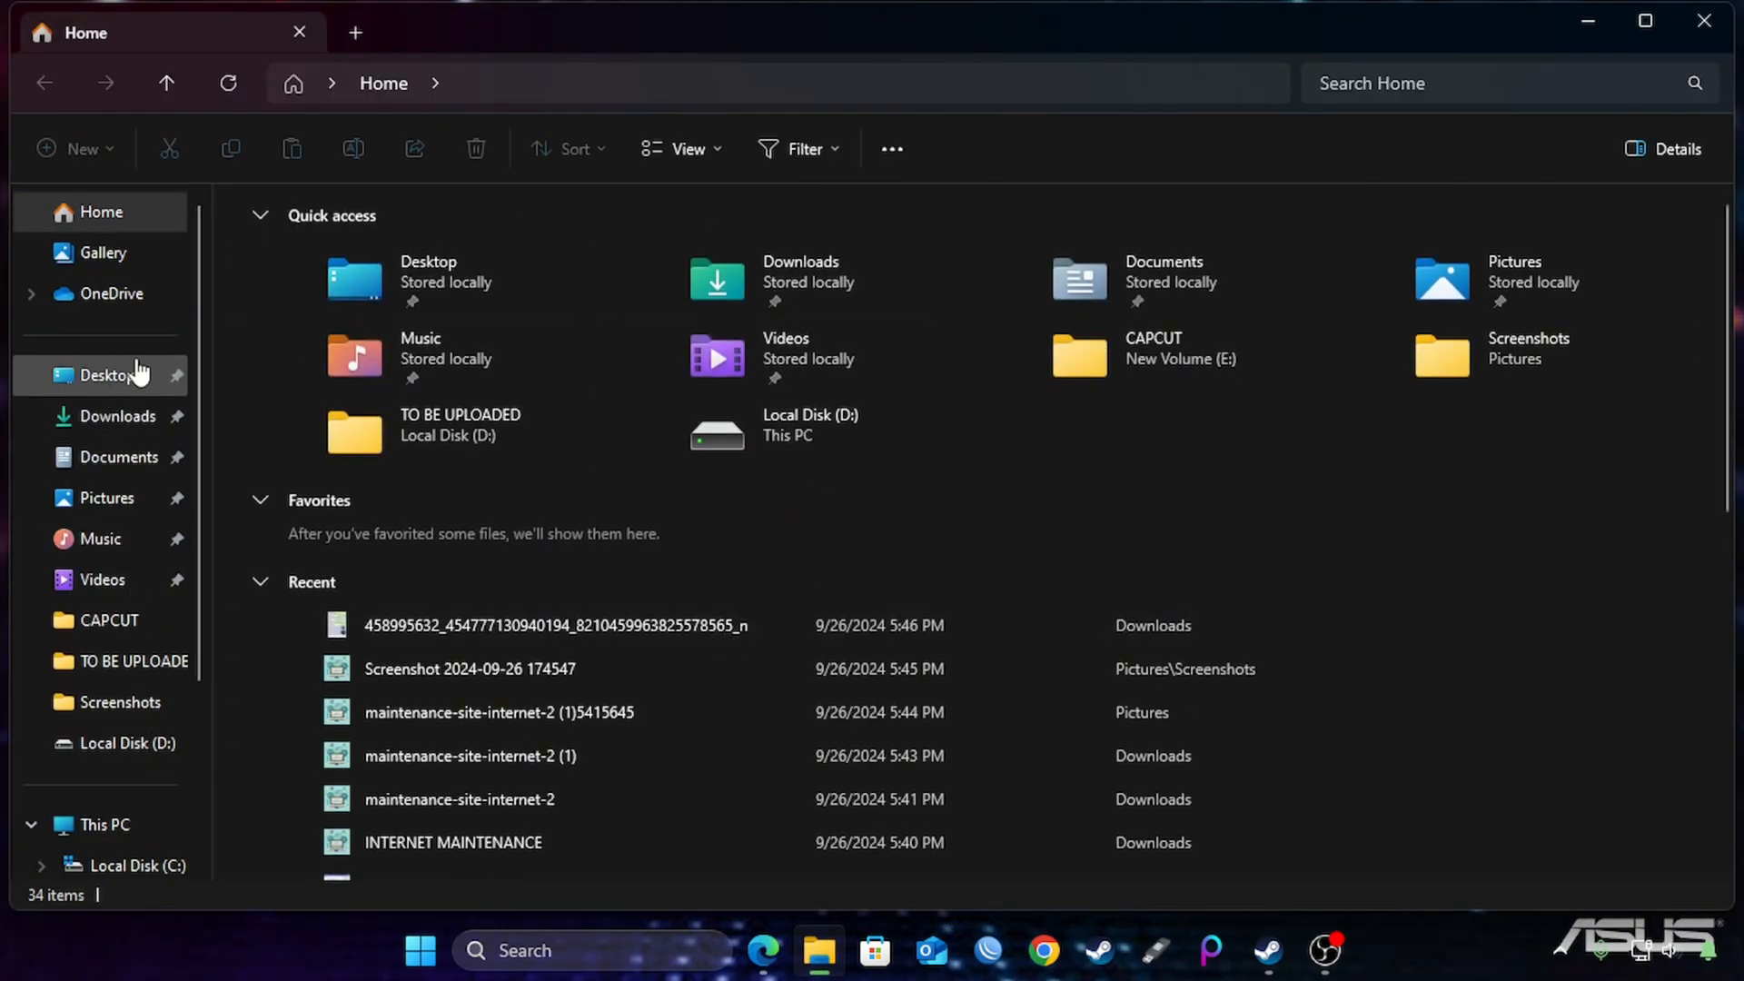
click(103, 825)
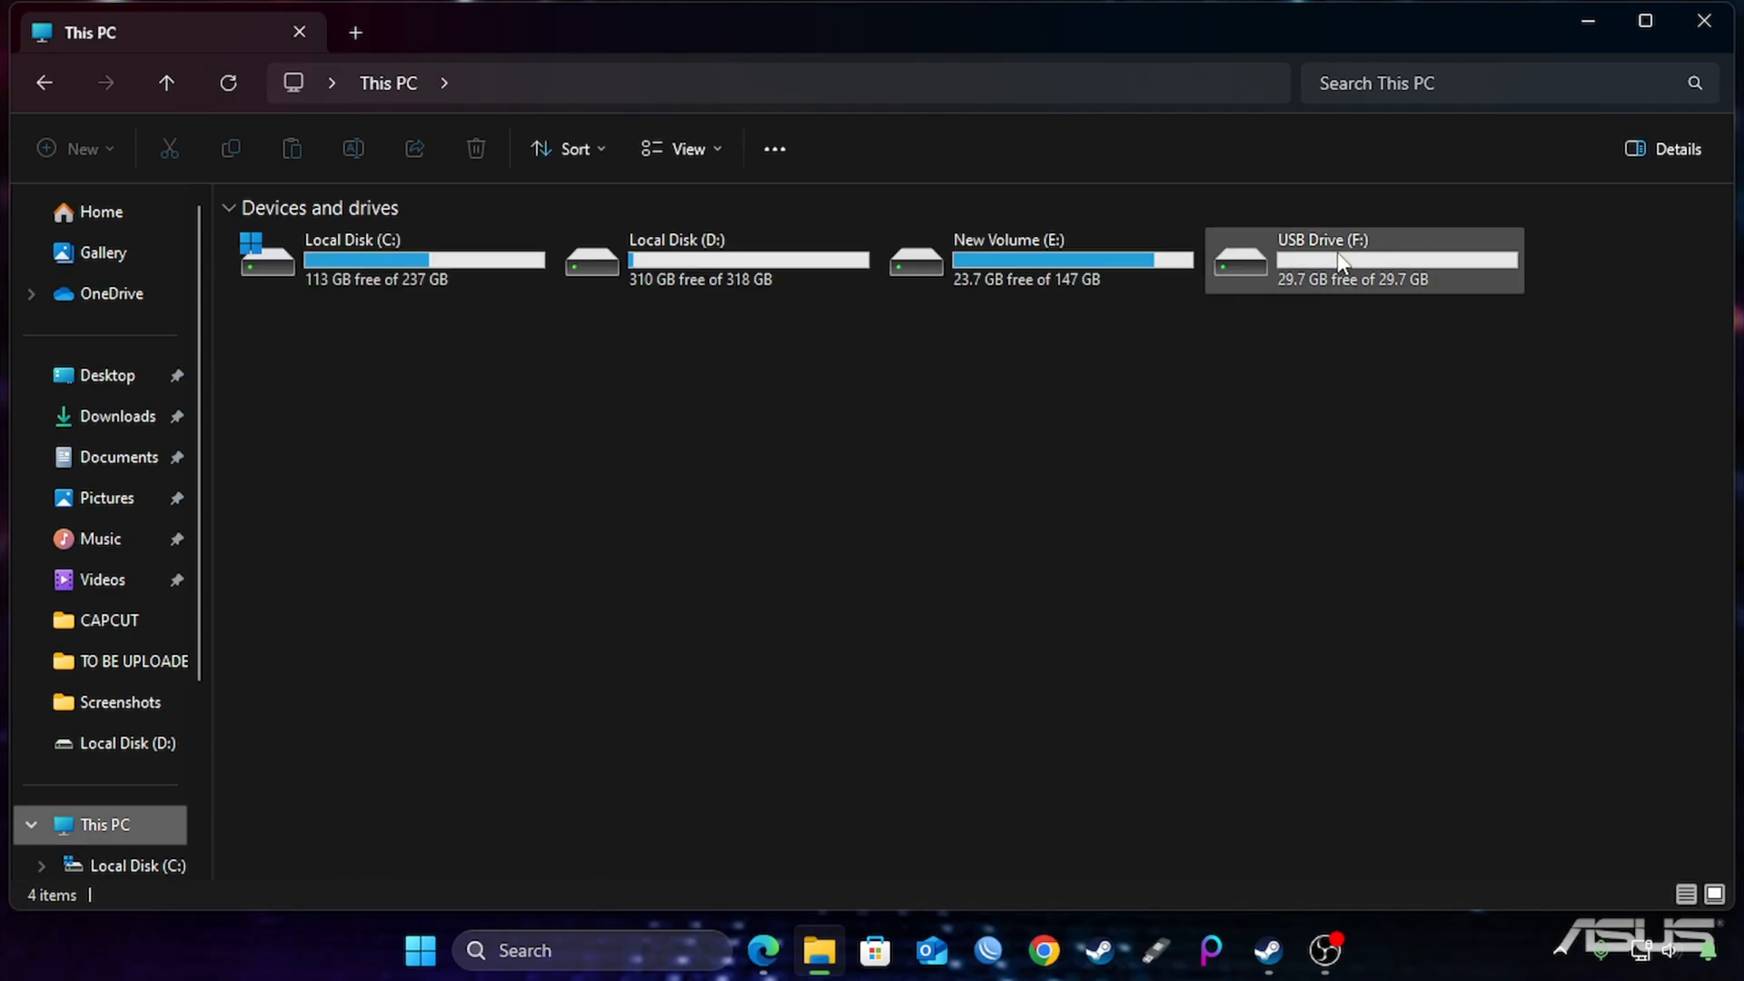
click(1037, 261)
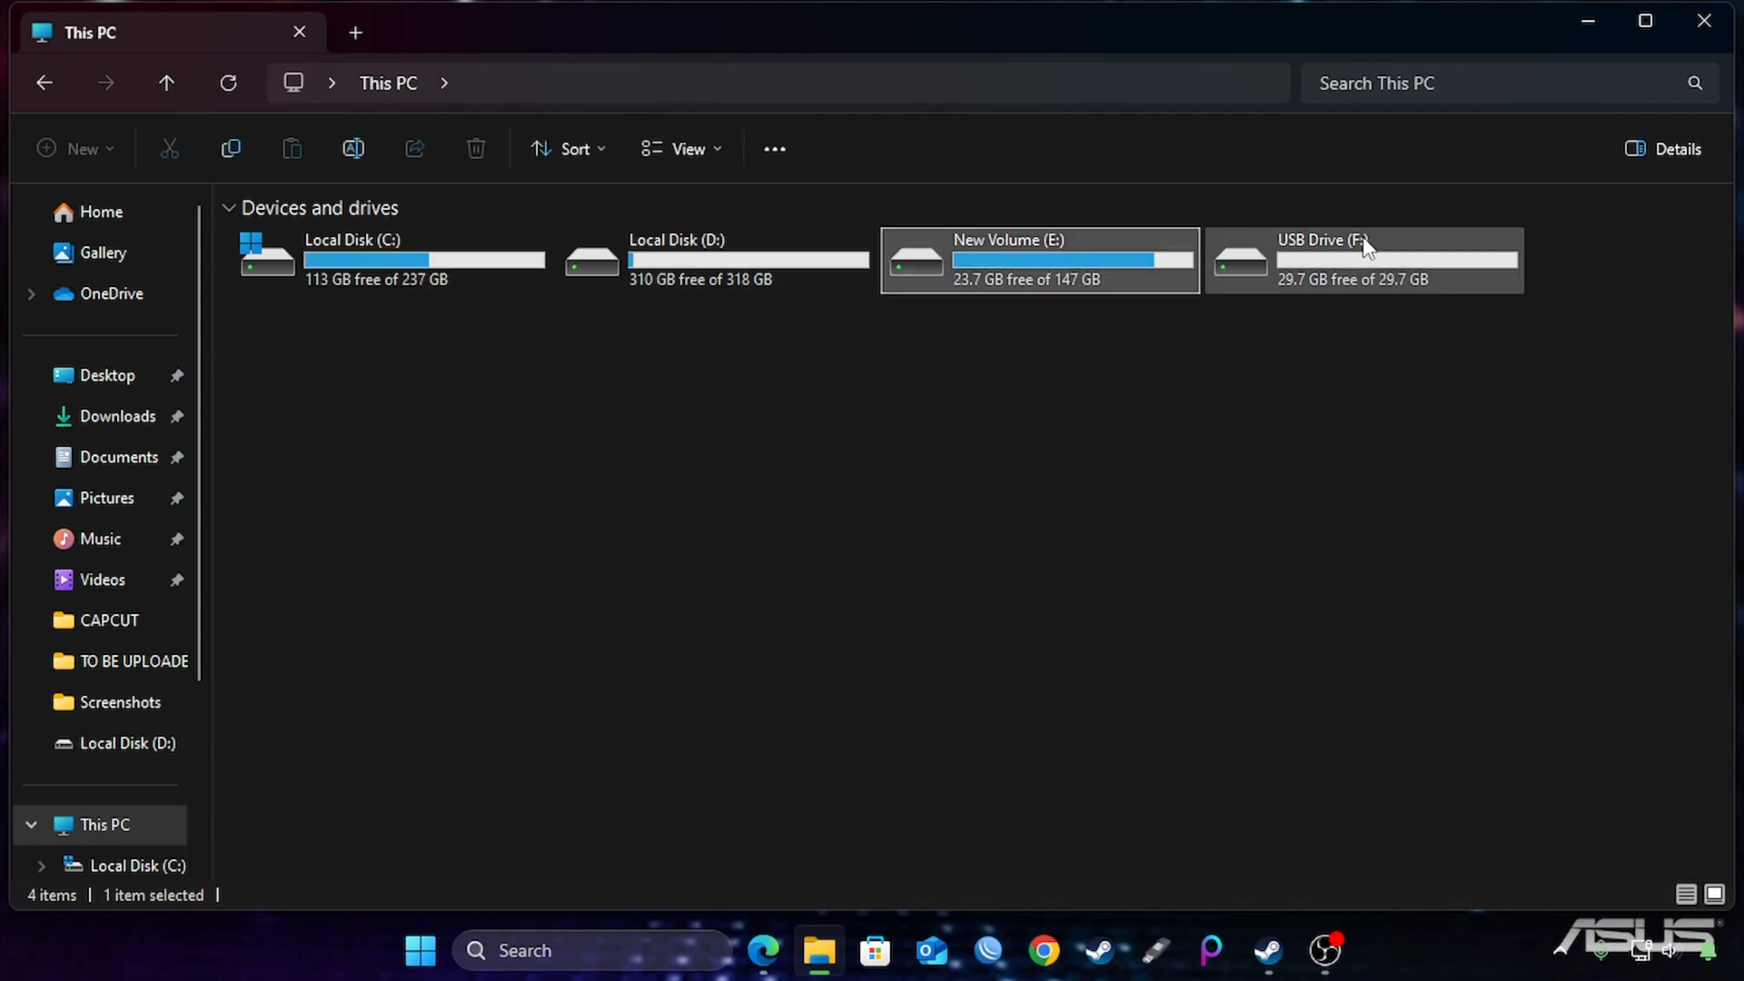
click(1399, 260)
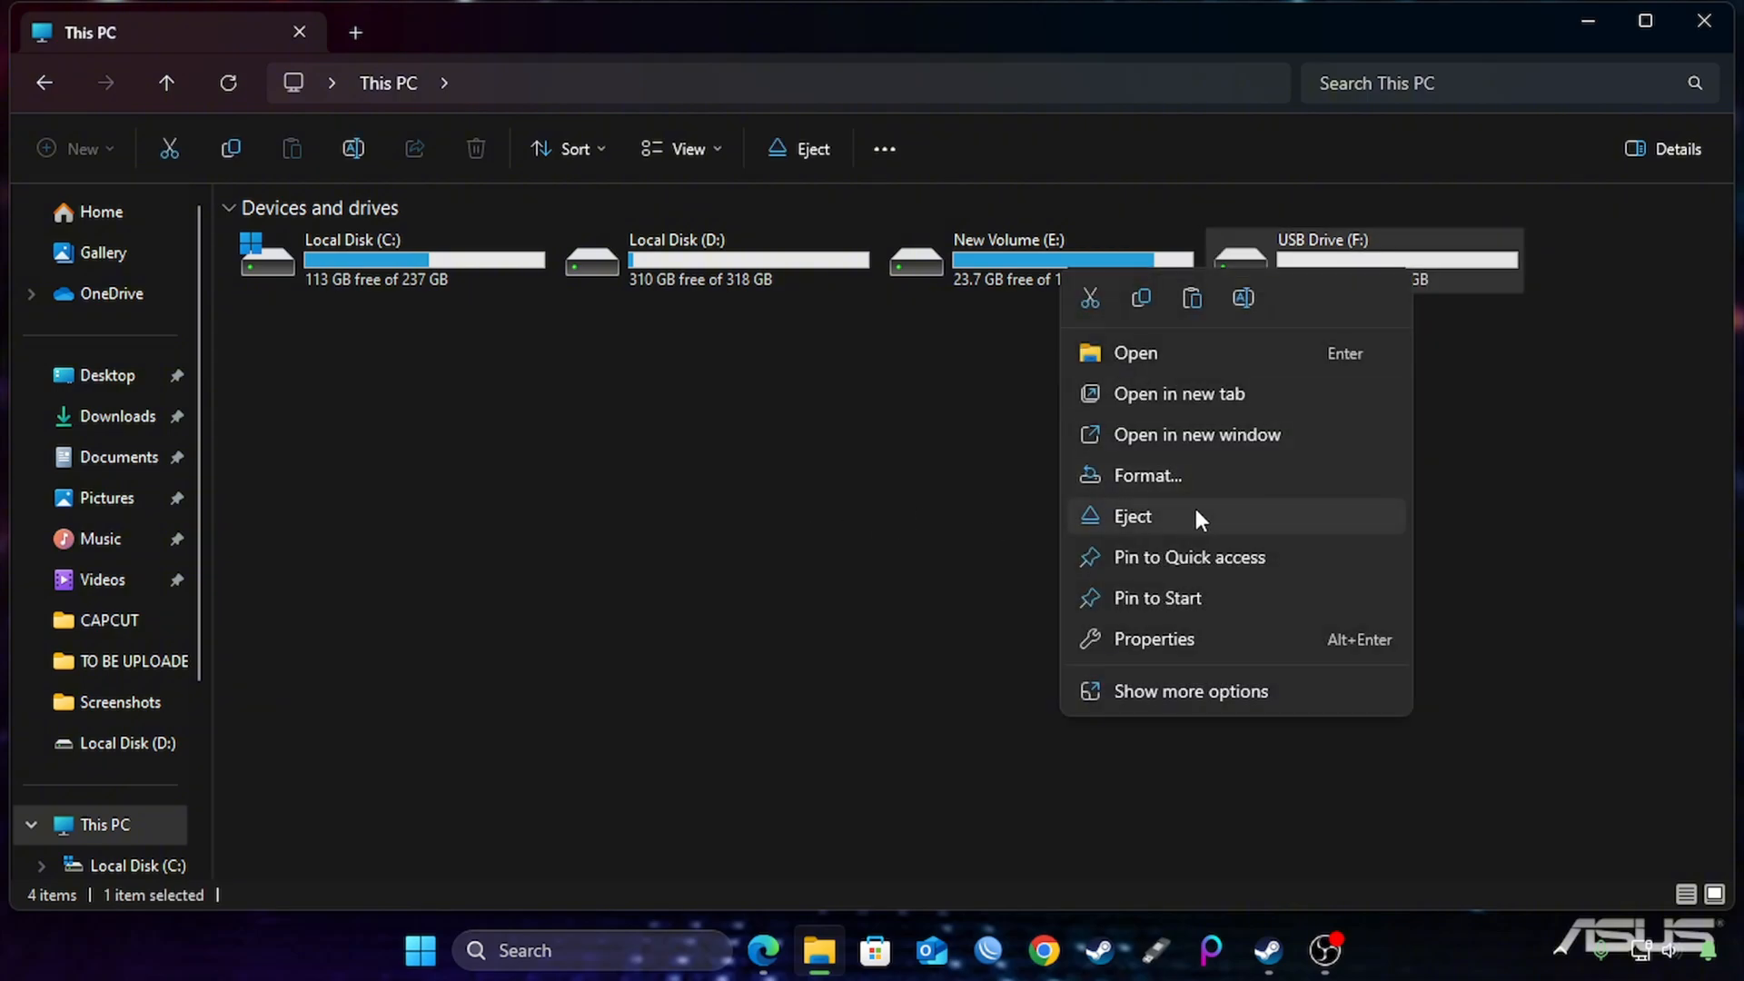
Step: Format USB Drive (F:) with device defaults, FAT32 and Quick Format, then close the window
click(1148, 475)
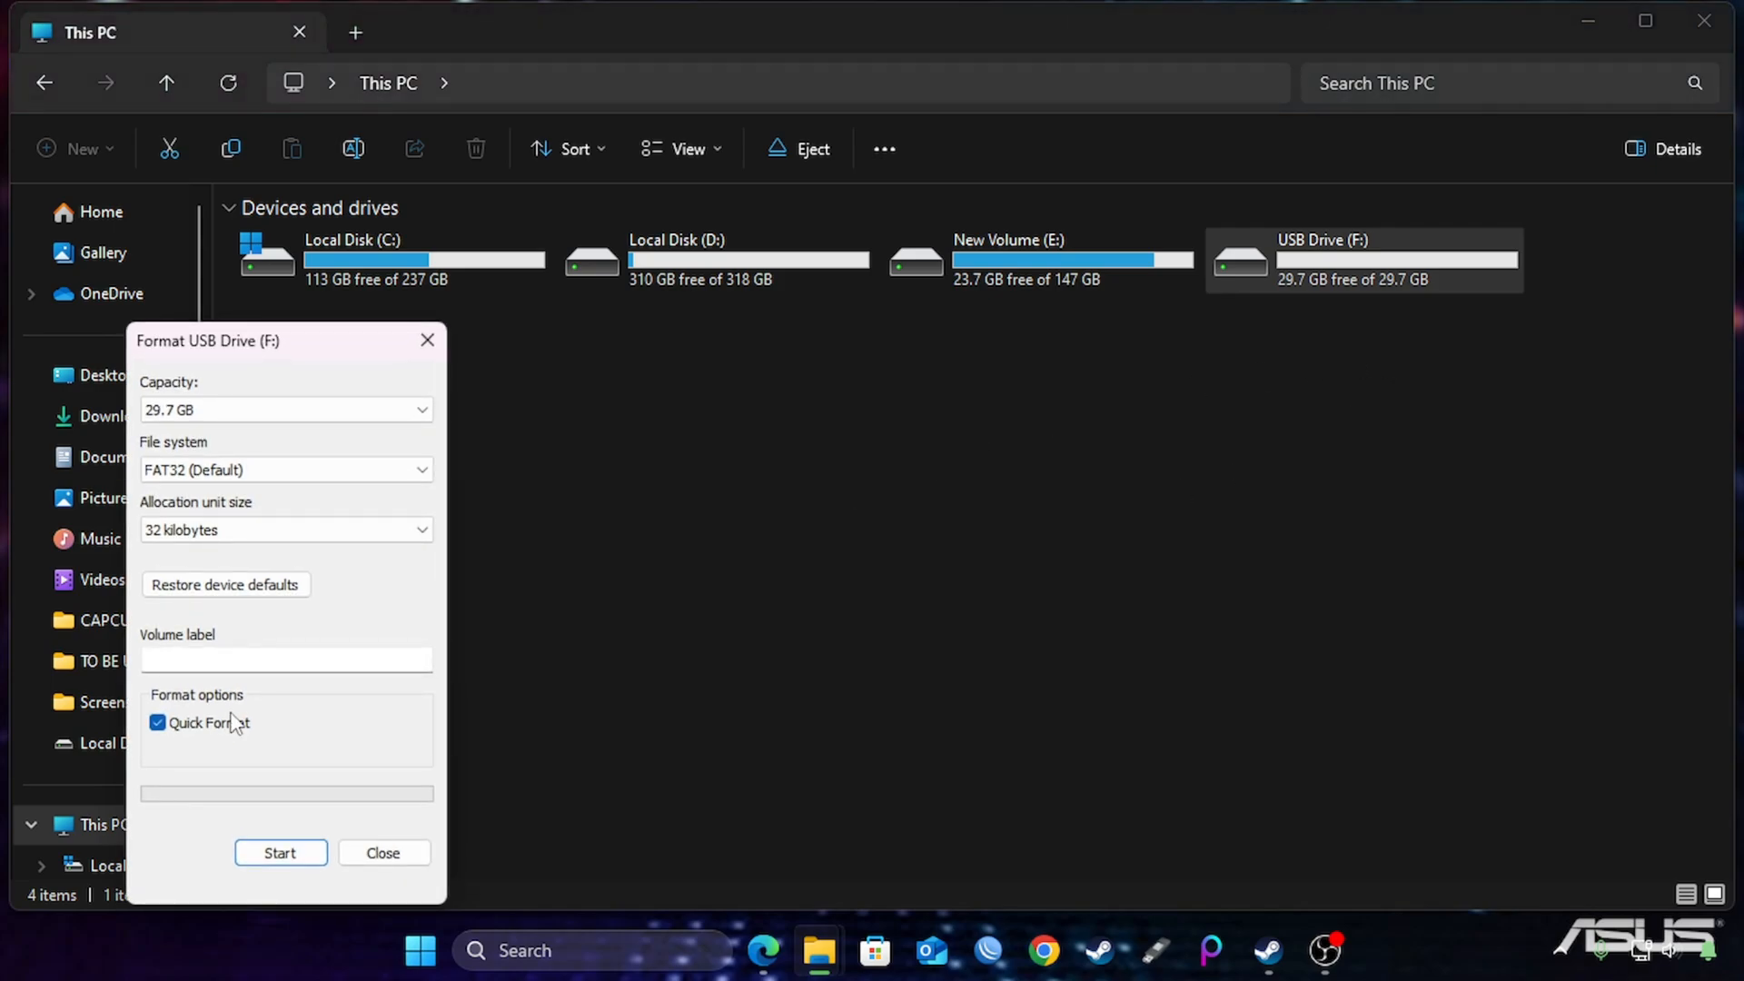
click(226, 585)
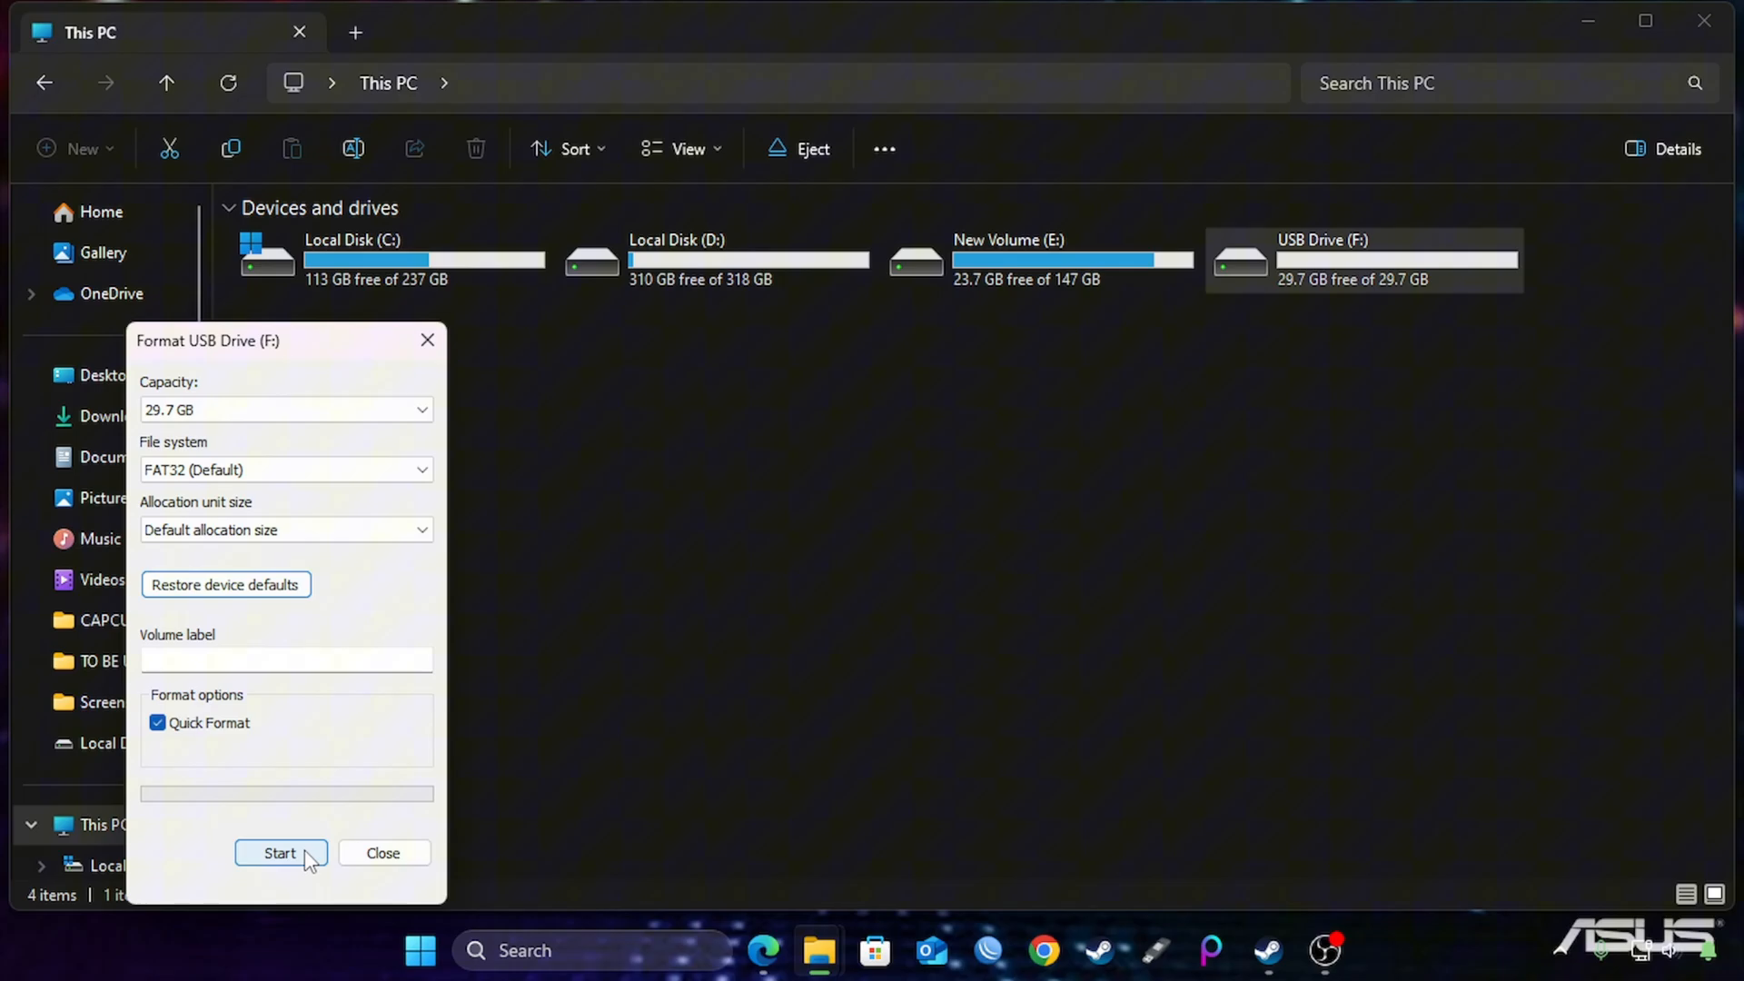
click(287, 470)
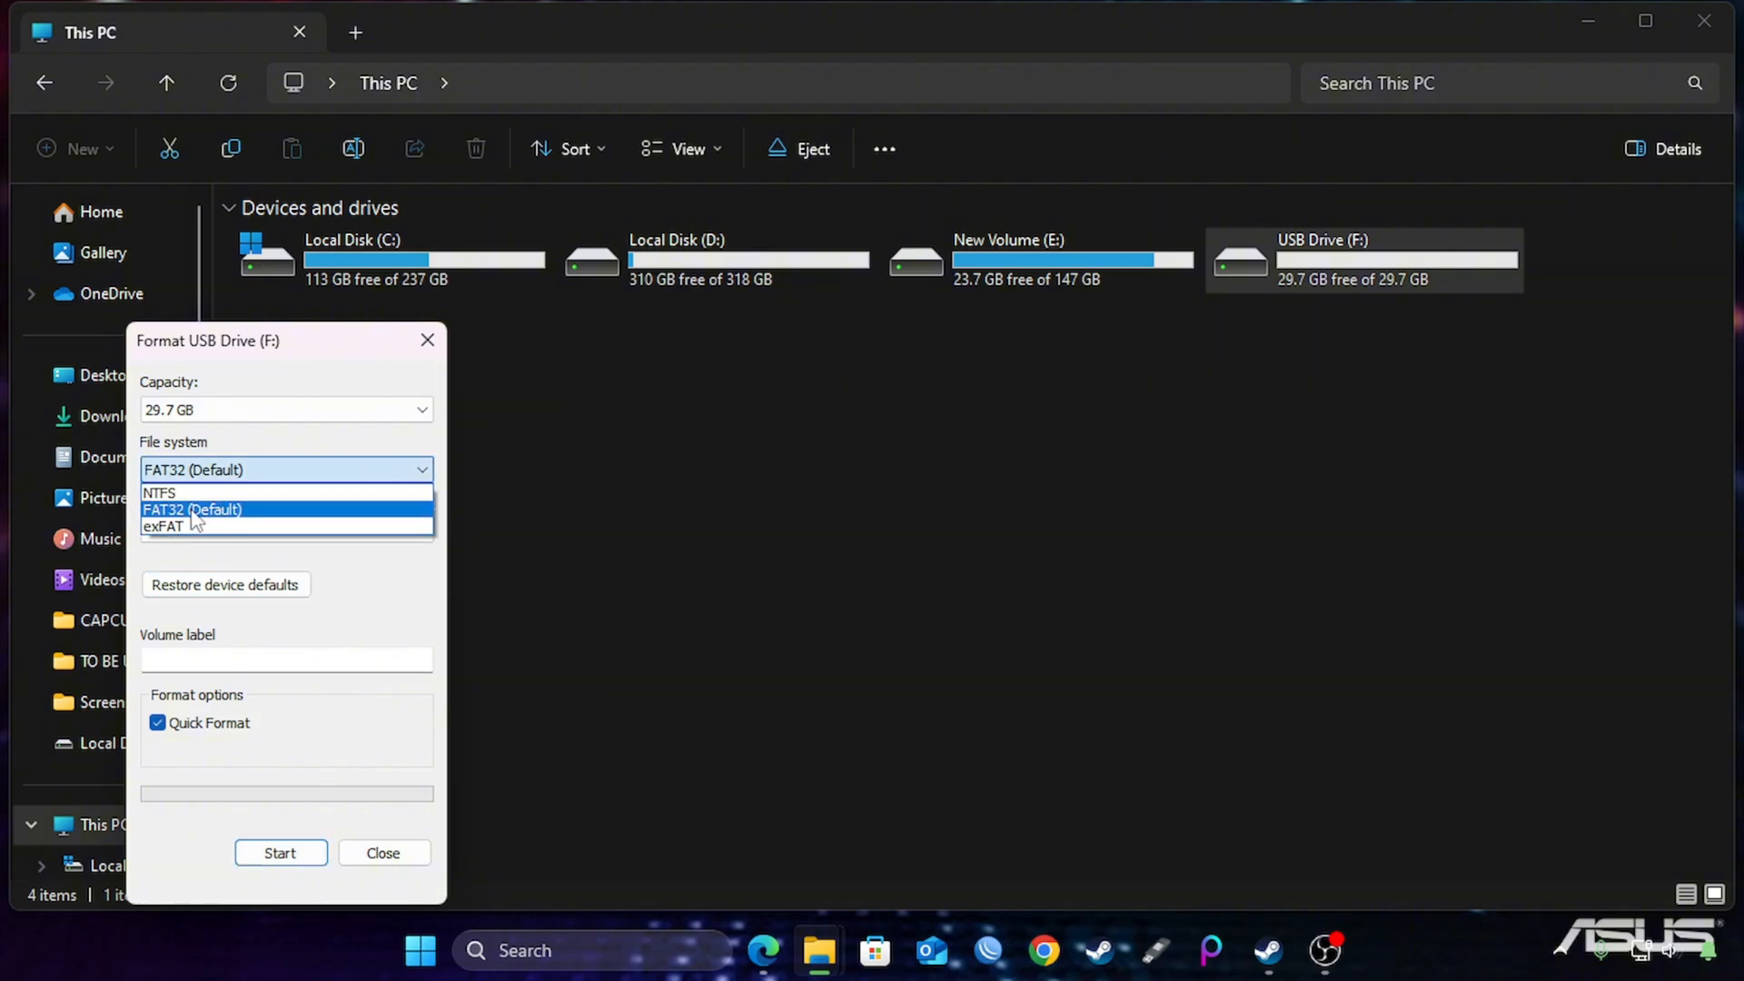
click(191, 510)
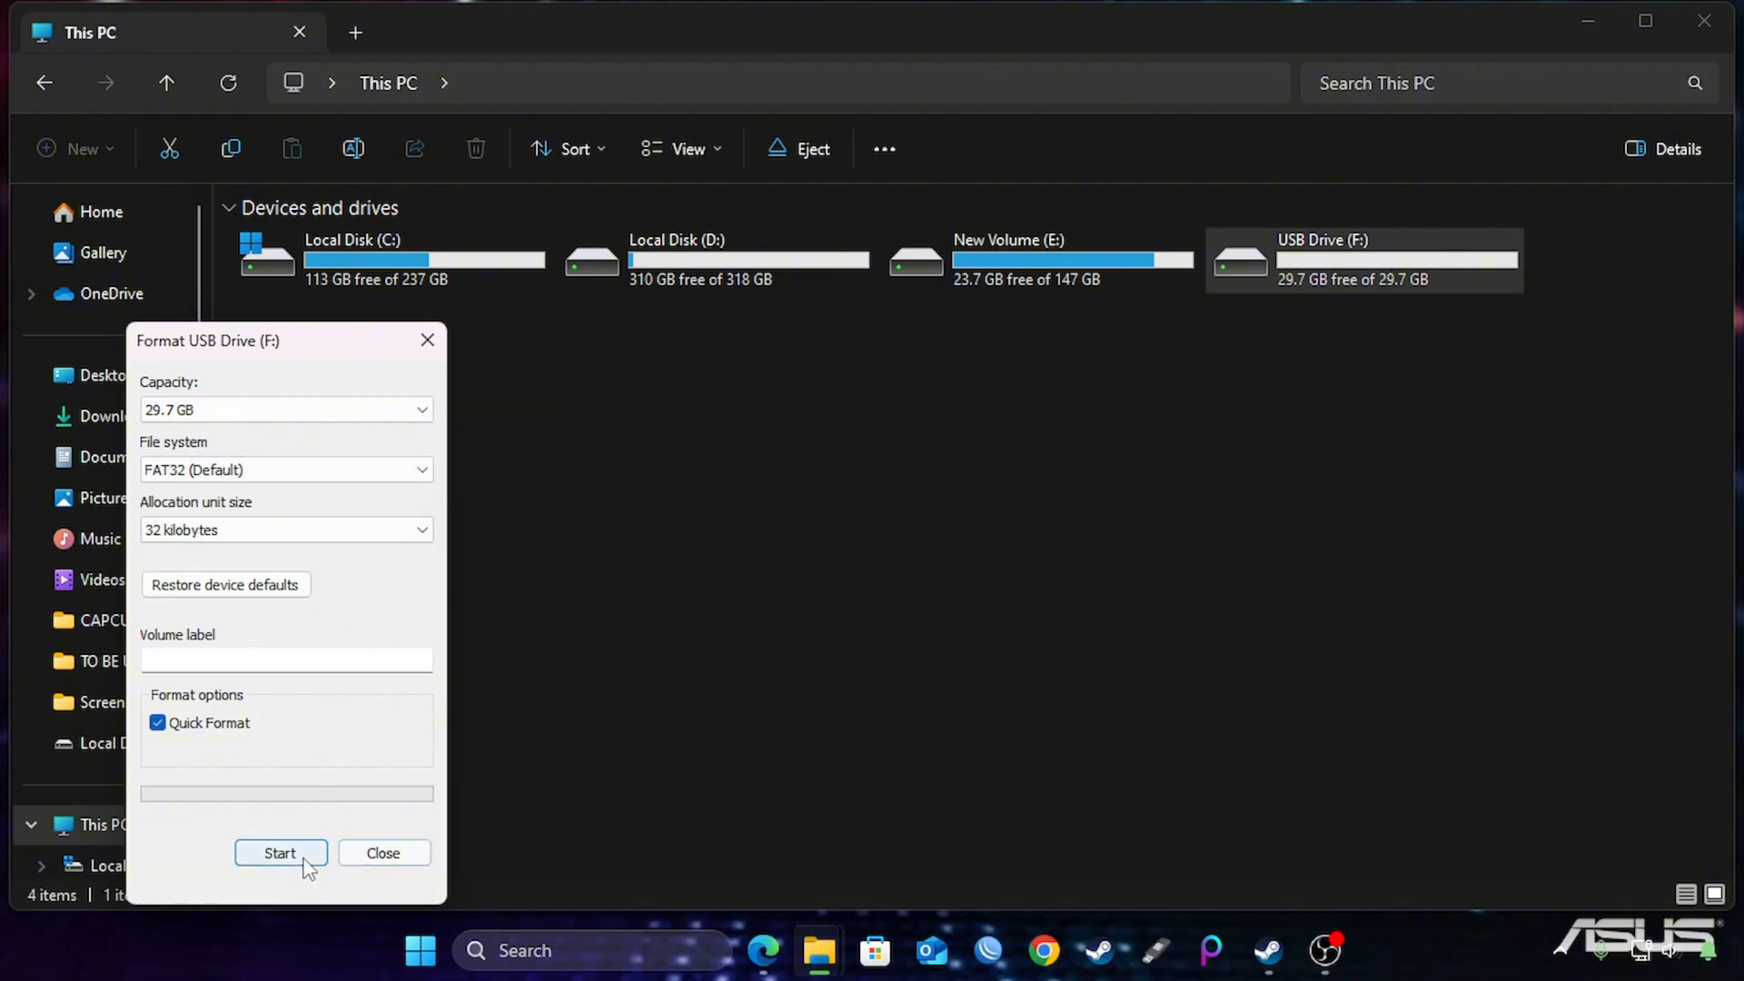
click(280, 853)
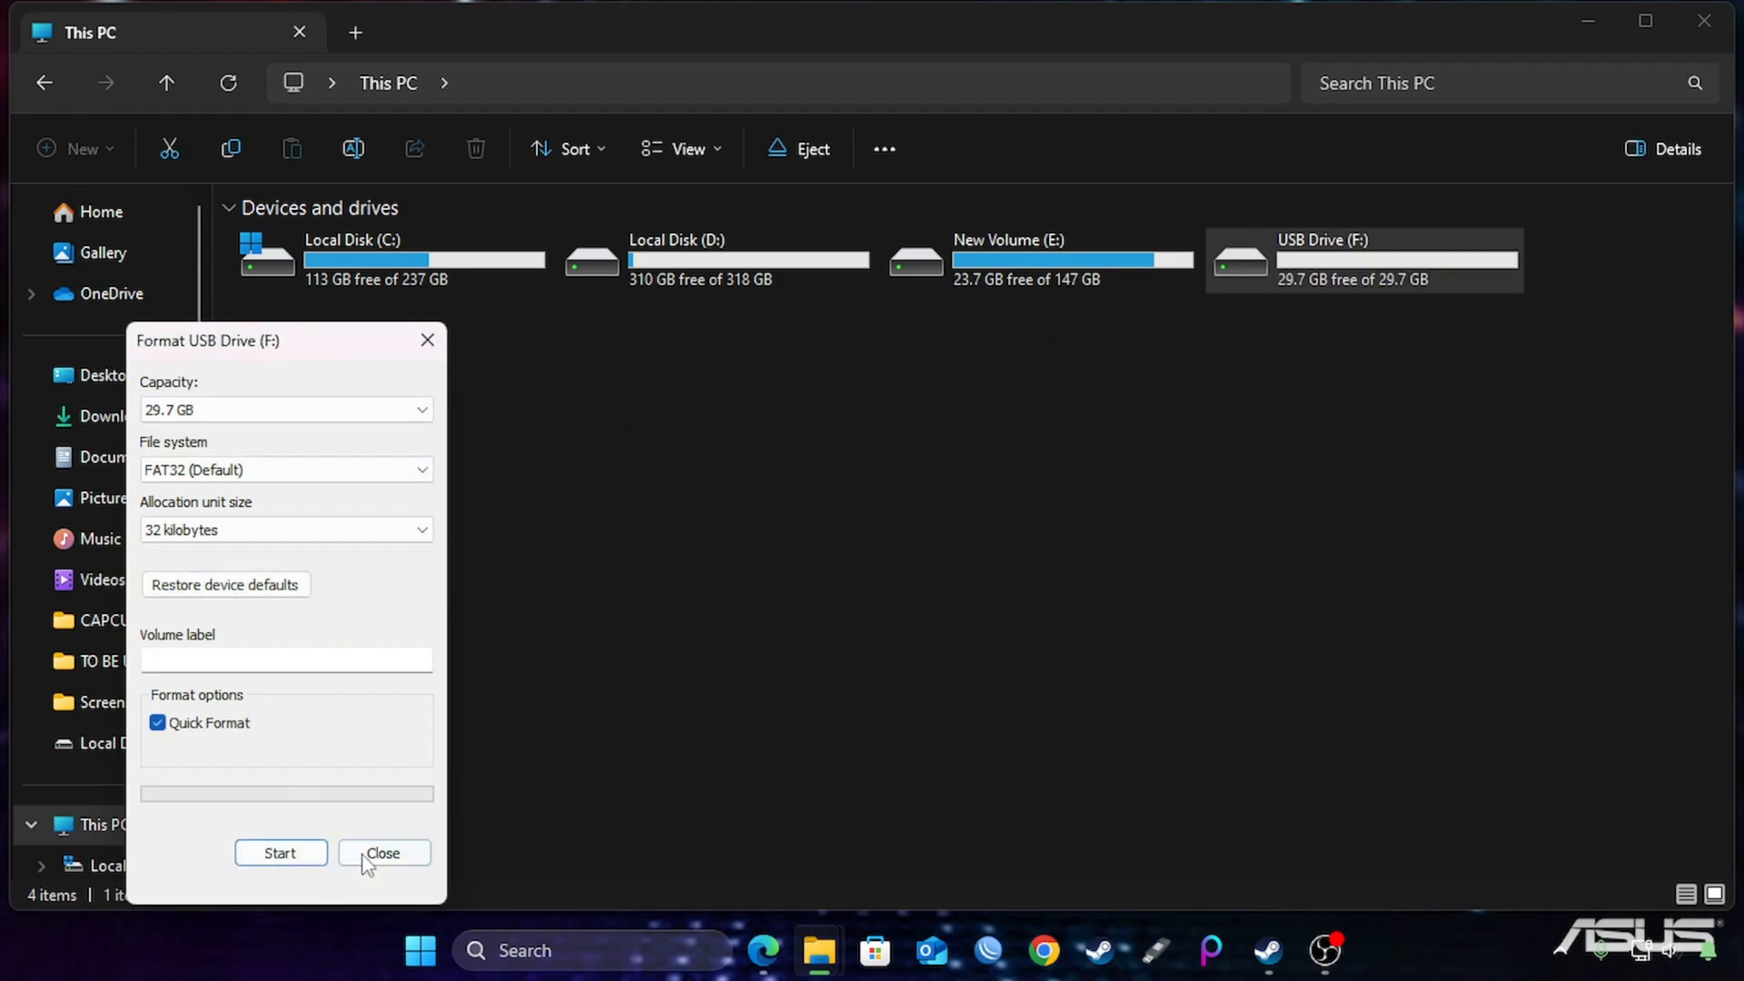
click(383, 853)
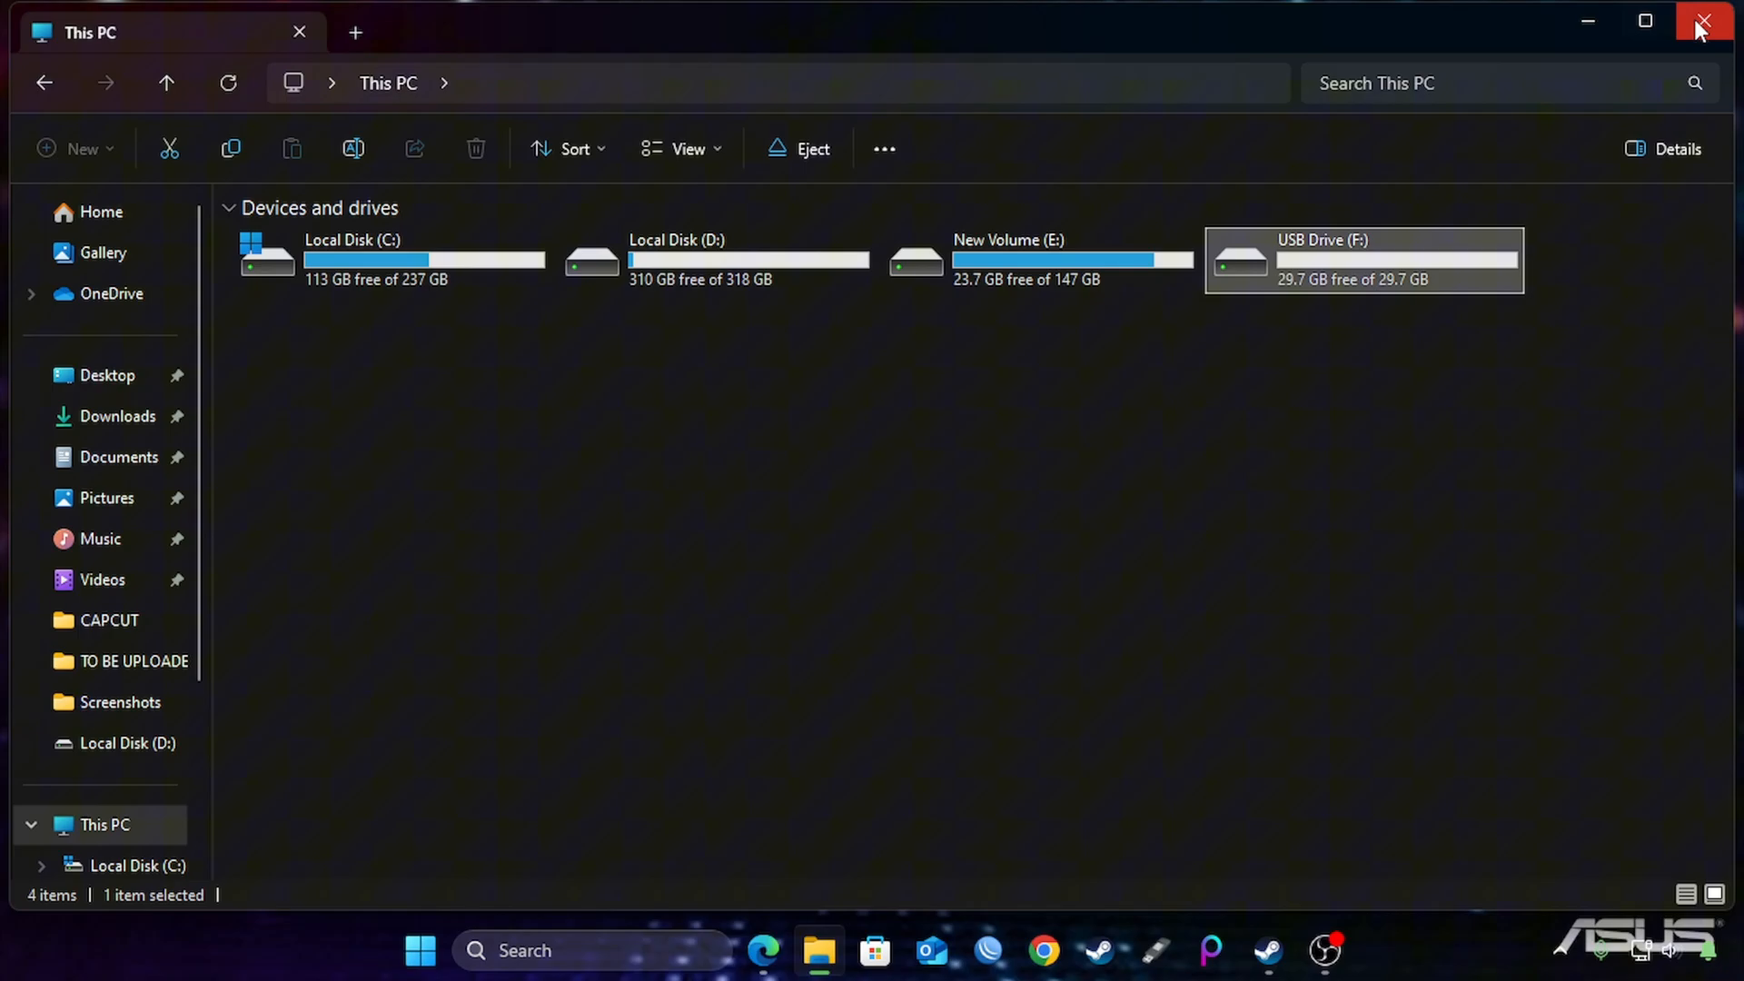
Step: Close the File Explorer window so Rufus detects the 32 GB drive F:
click(1704, 21)
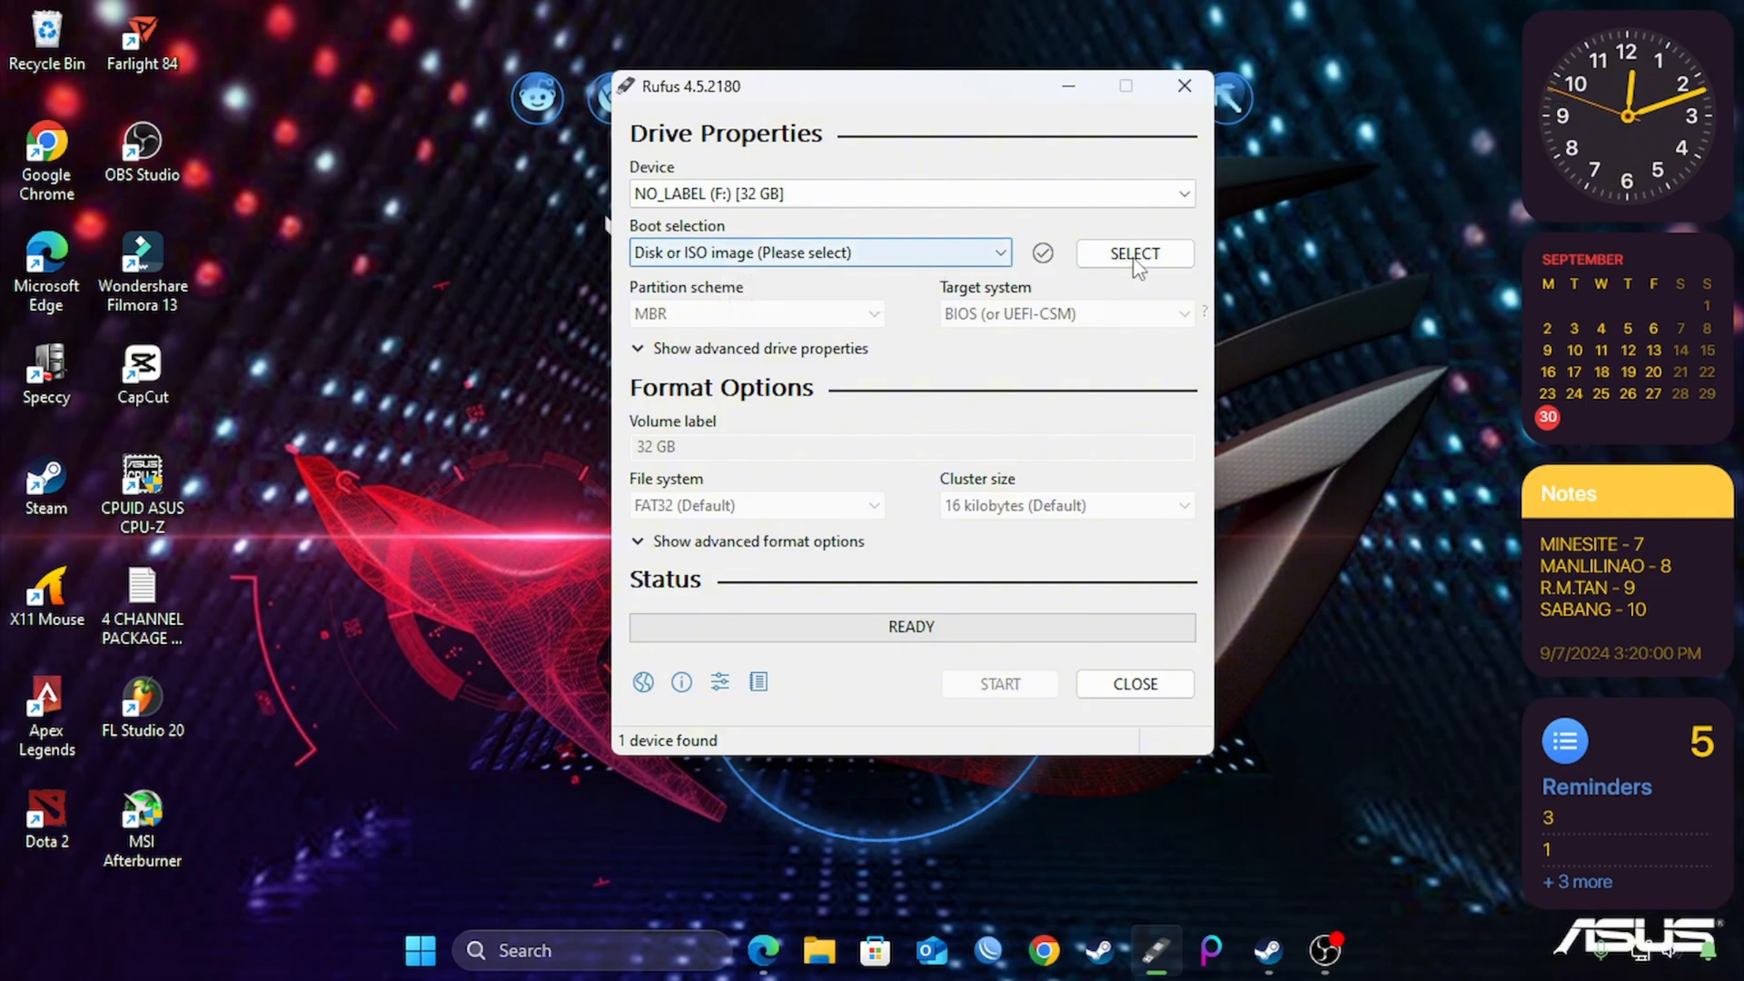
Step: Browse drive E: into PISO WIFI SOFTWARE > WIFI5SOFT for the boot image
click(1134, 254)
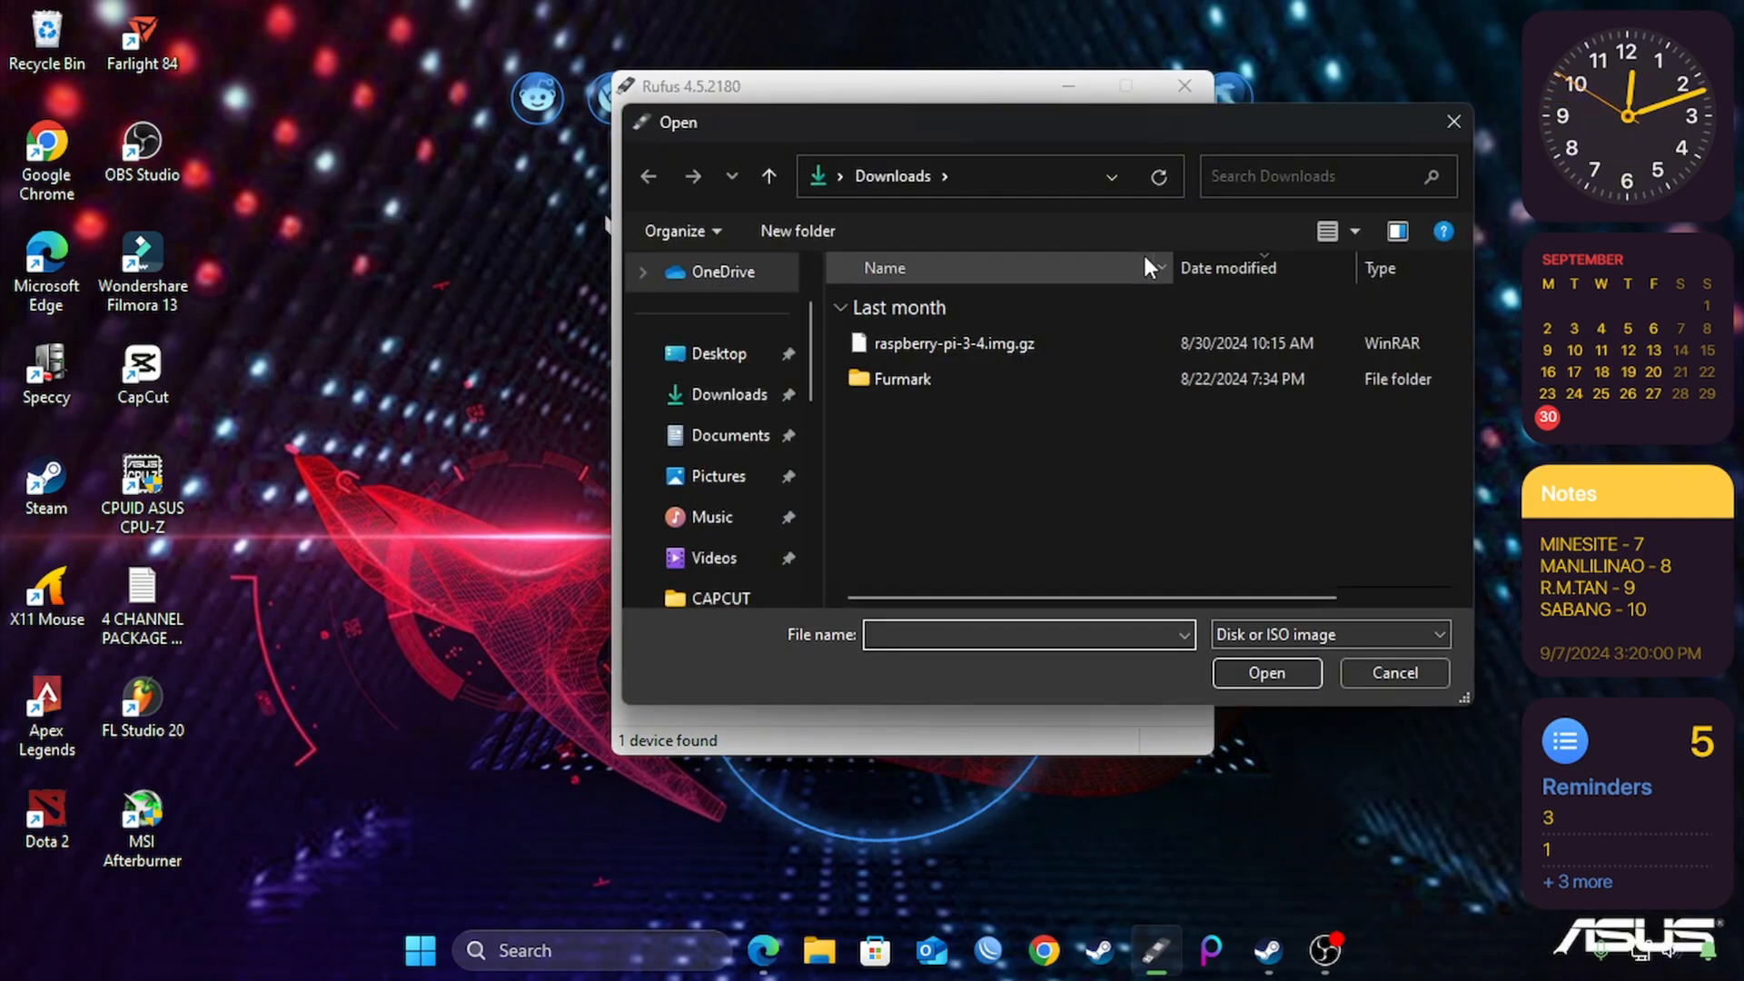
scroll(down, 3)
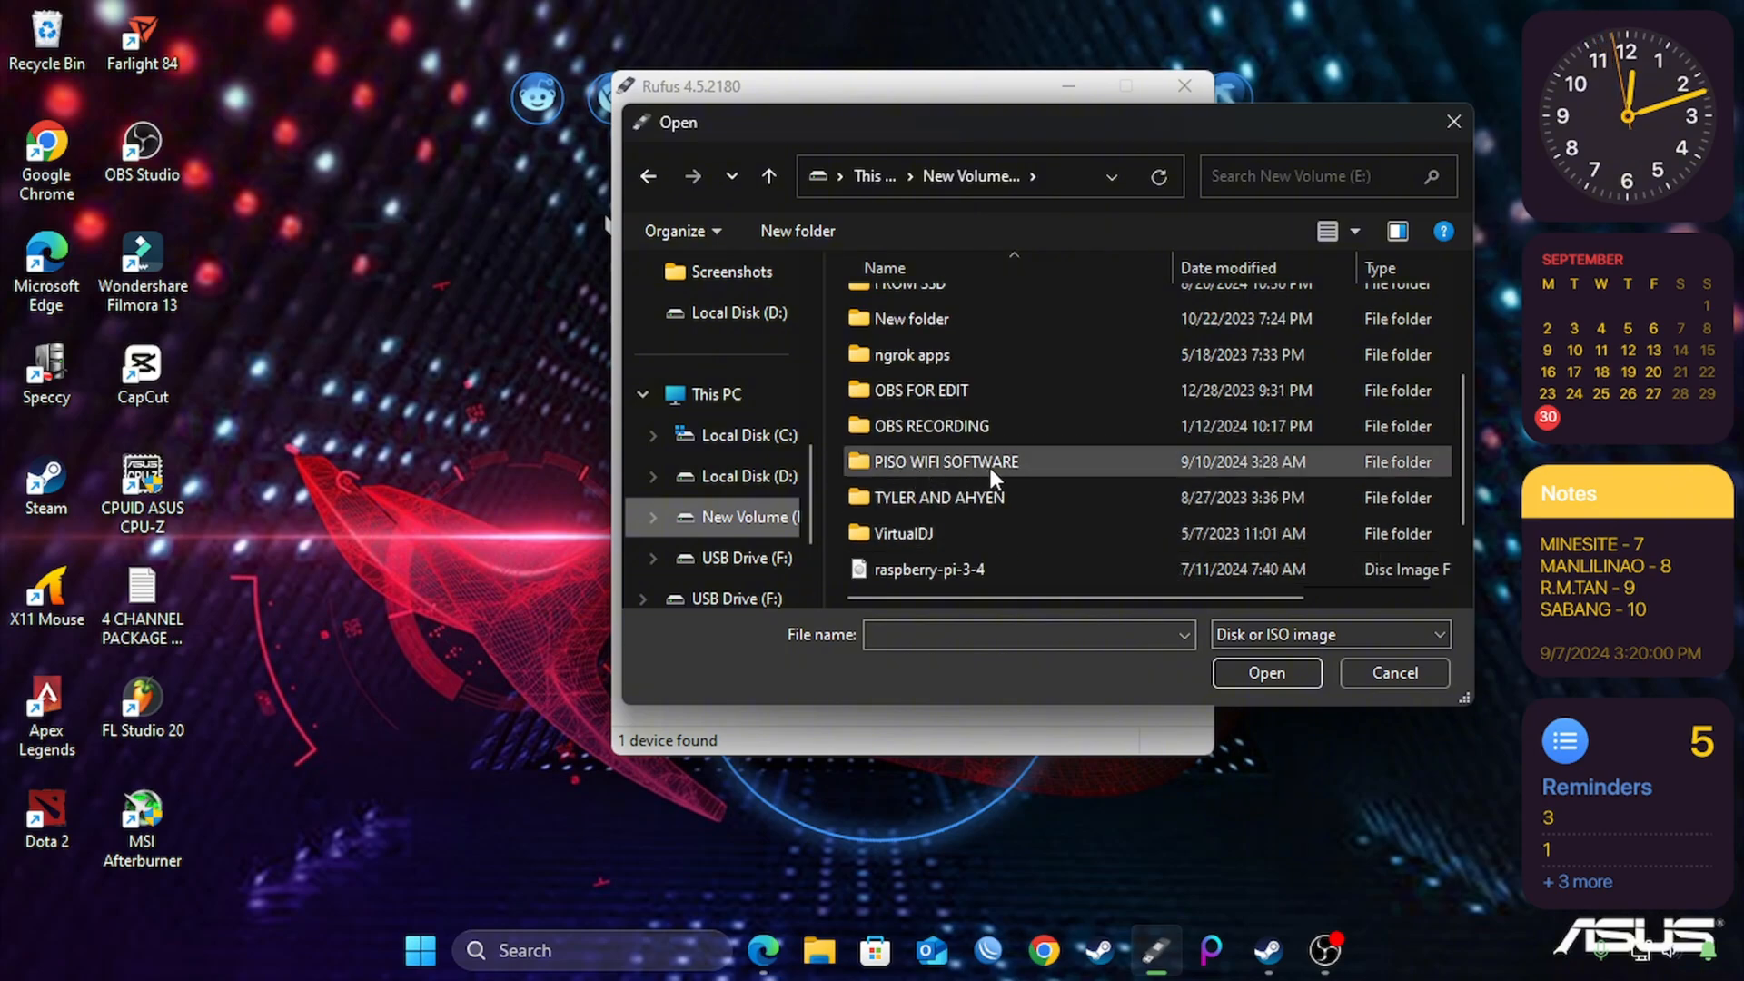
double_click(946, 461)
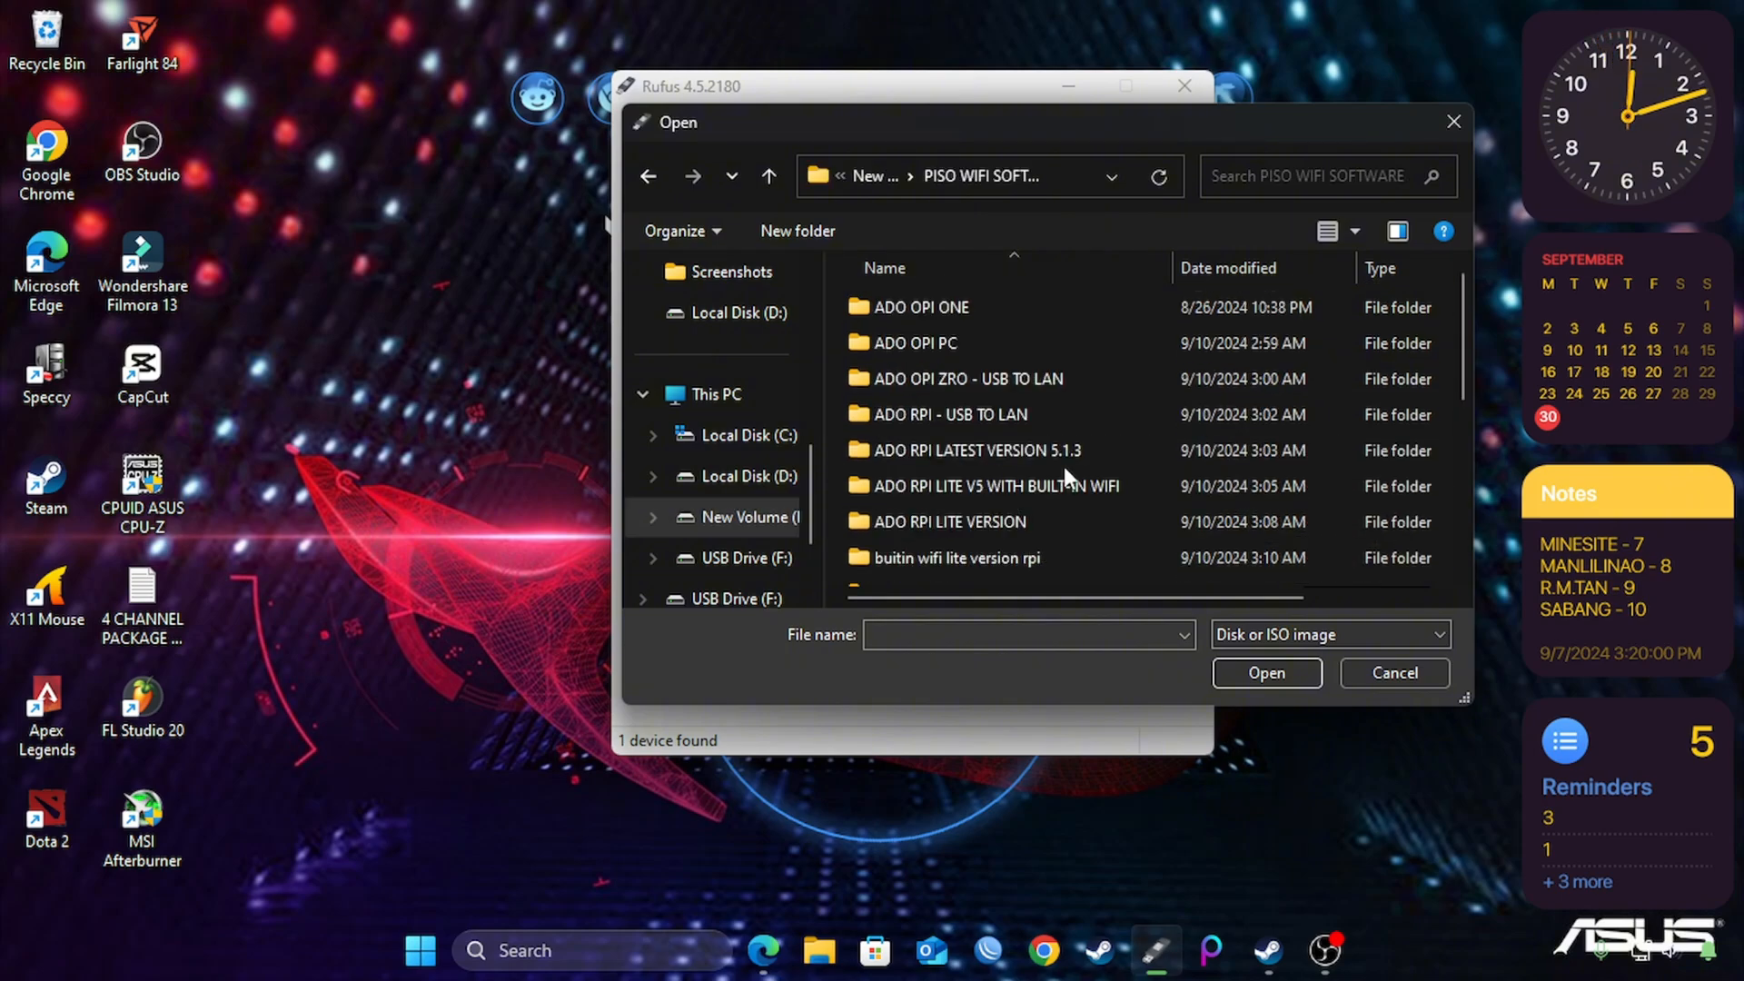
scroll(down, 3)
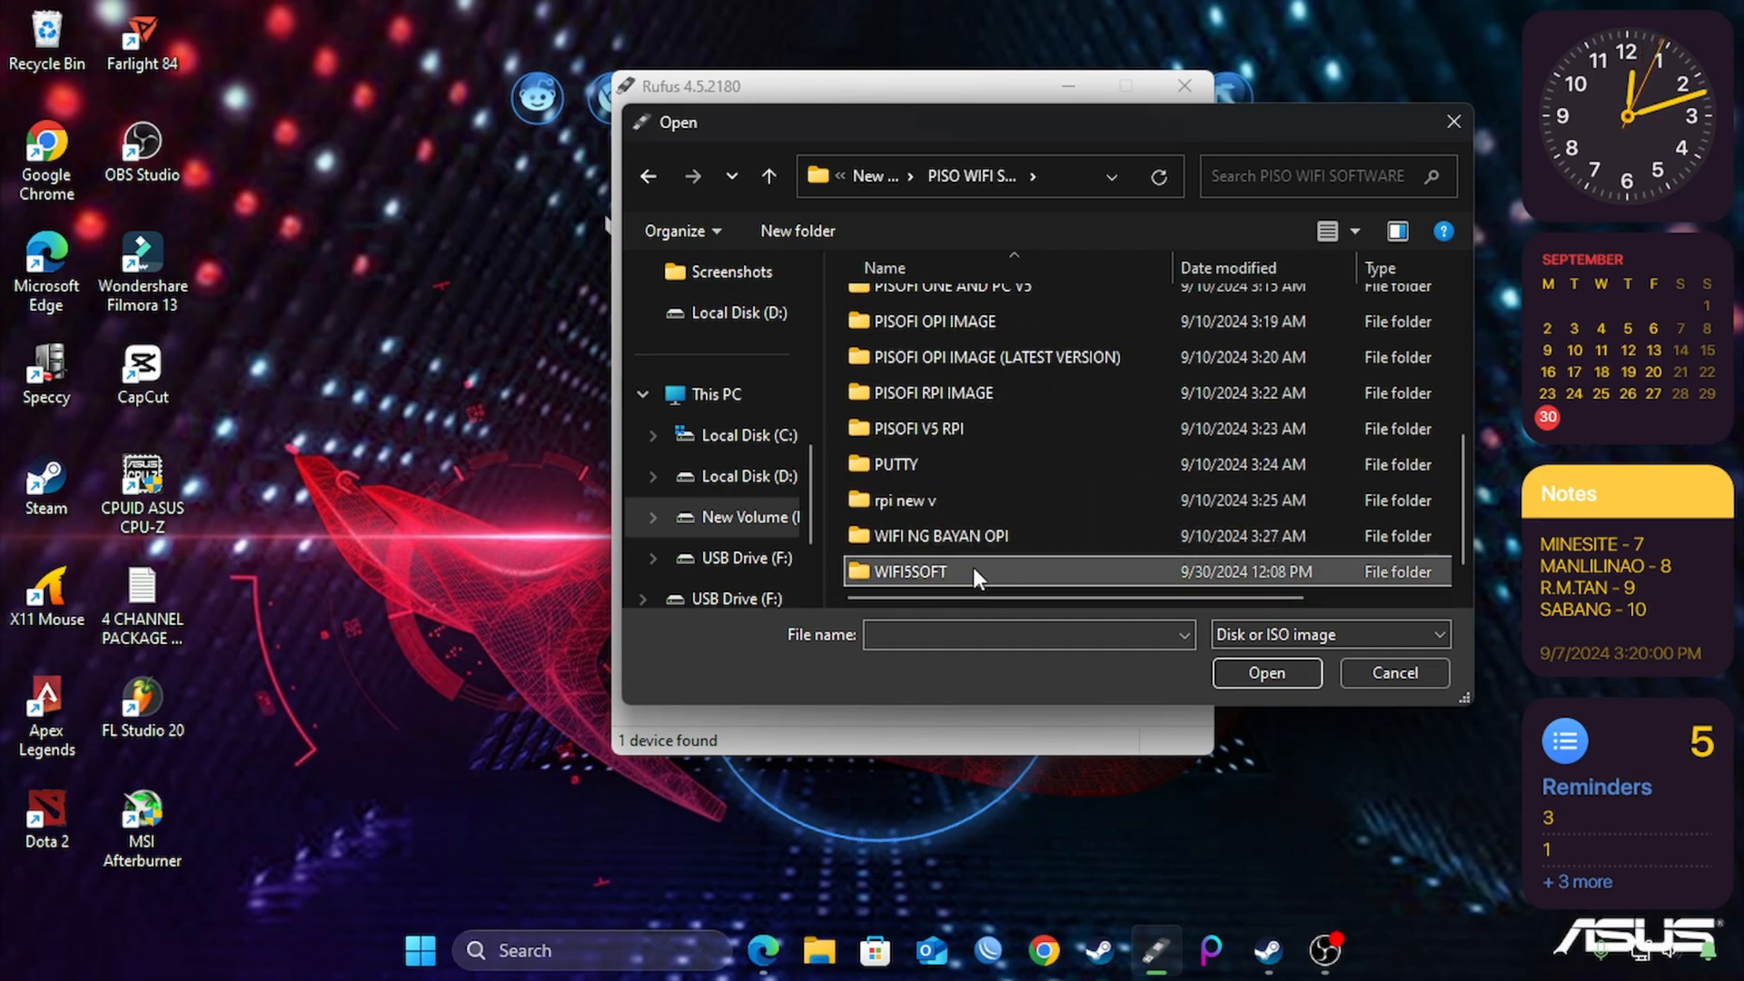
double_click(909, 572)
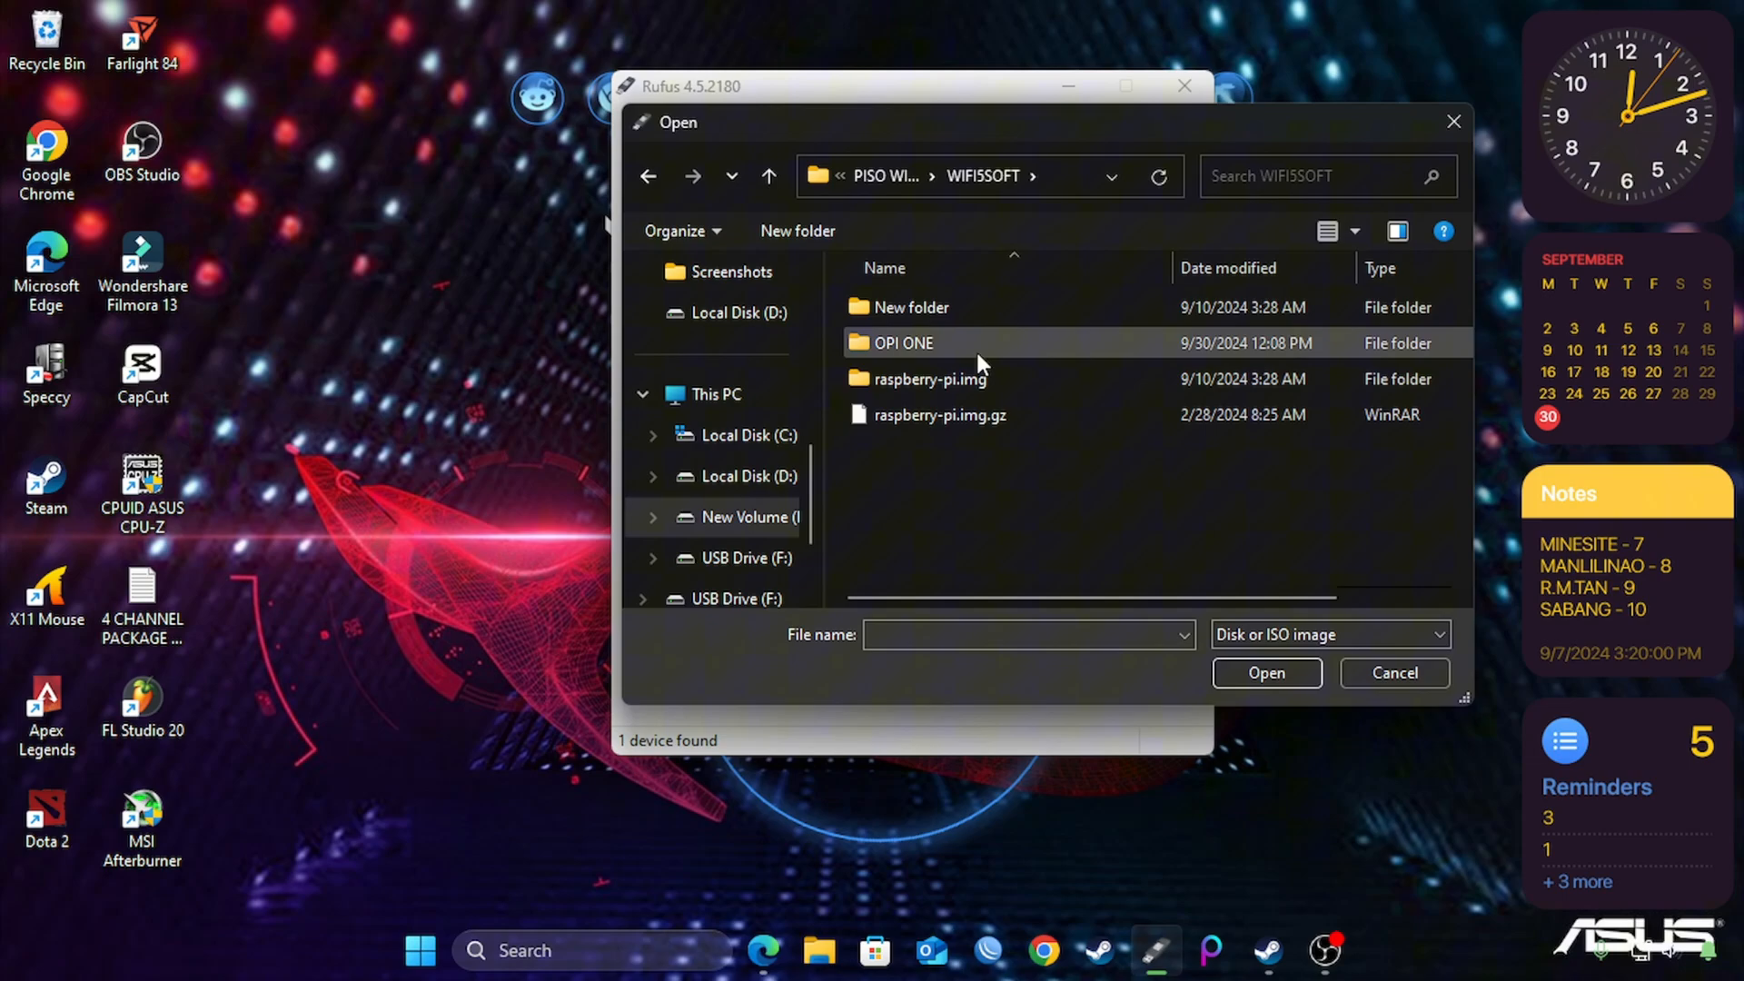
Step: Load orange-pi-one.img from the OPI ONE folder as Rufus's boot selection
double_click(902, 342)
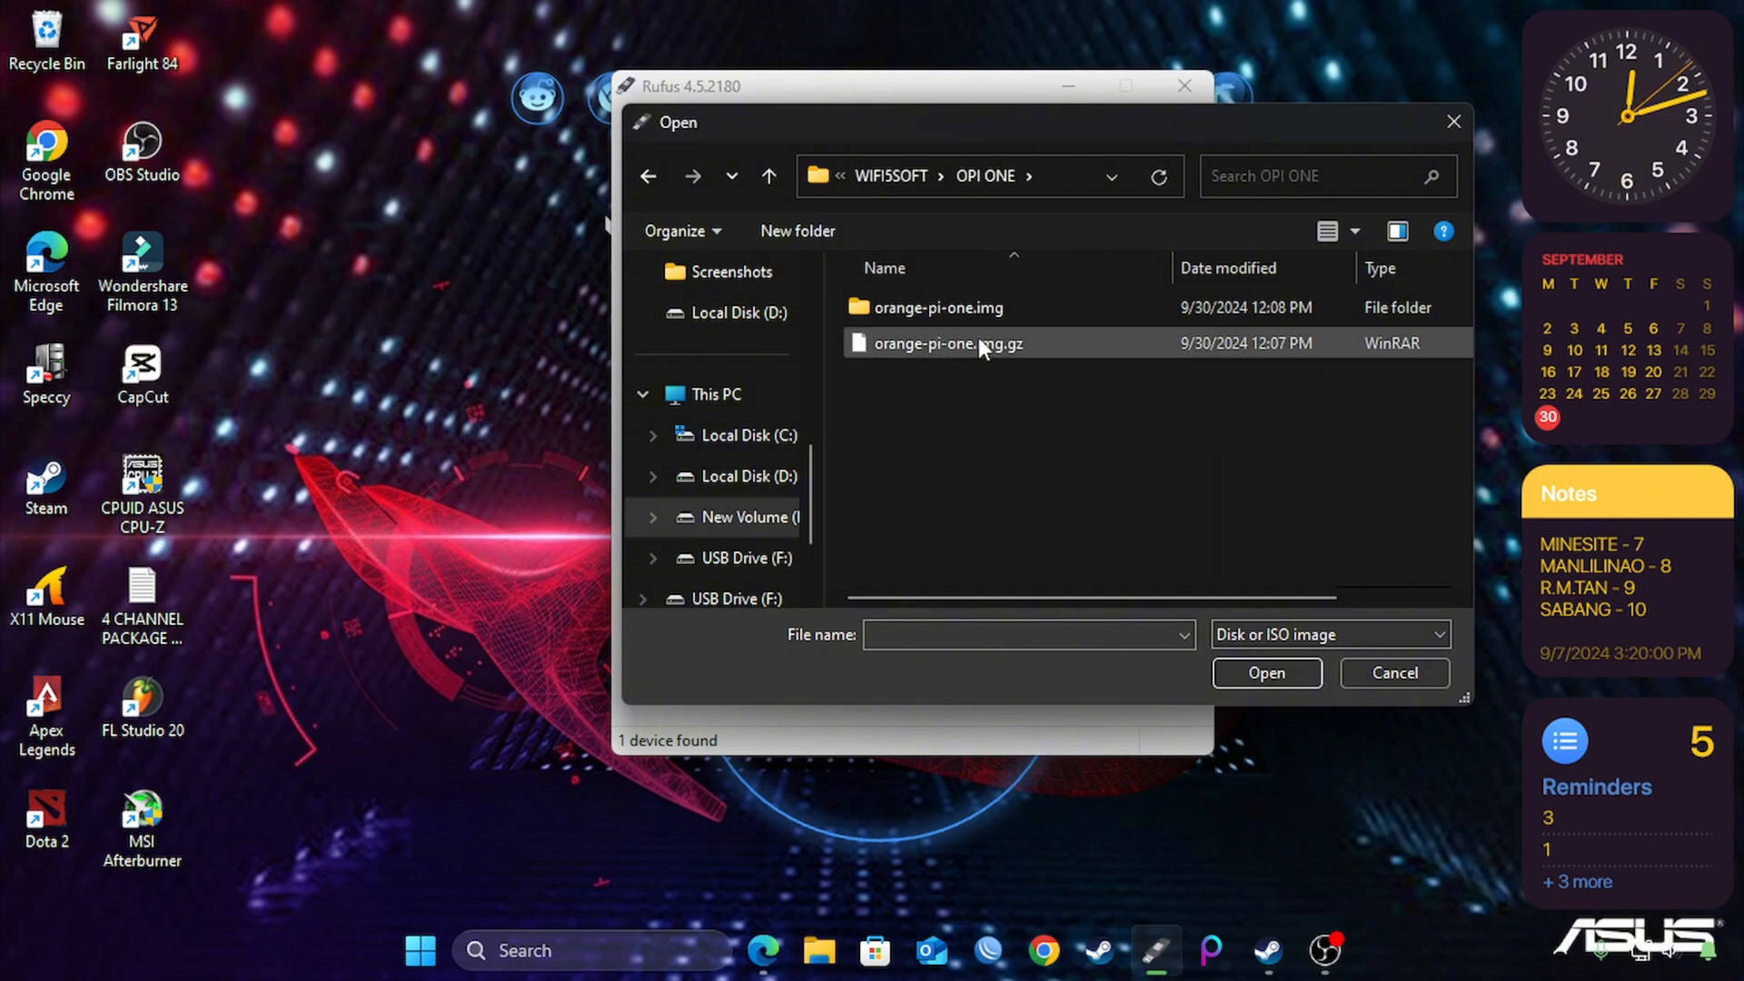
double_click(938, 307)
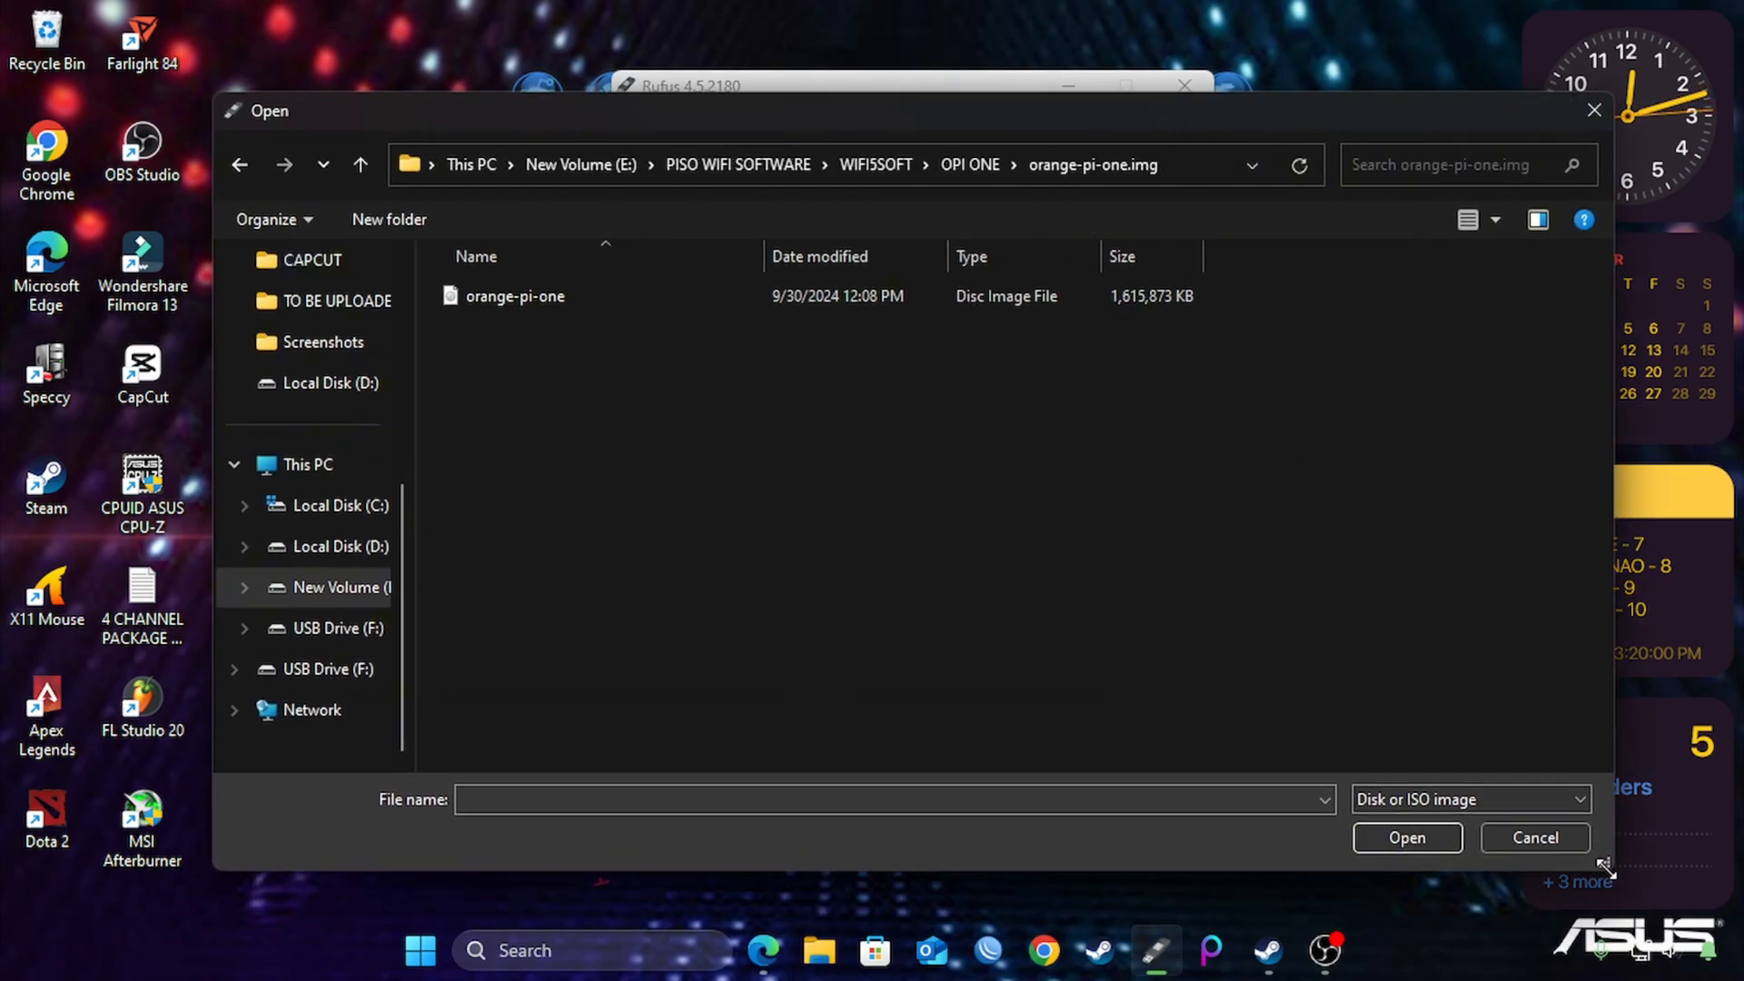
click(516, 297)
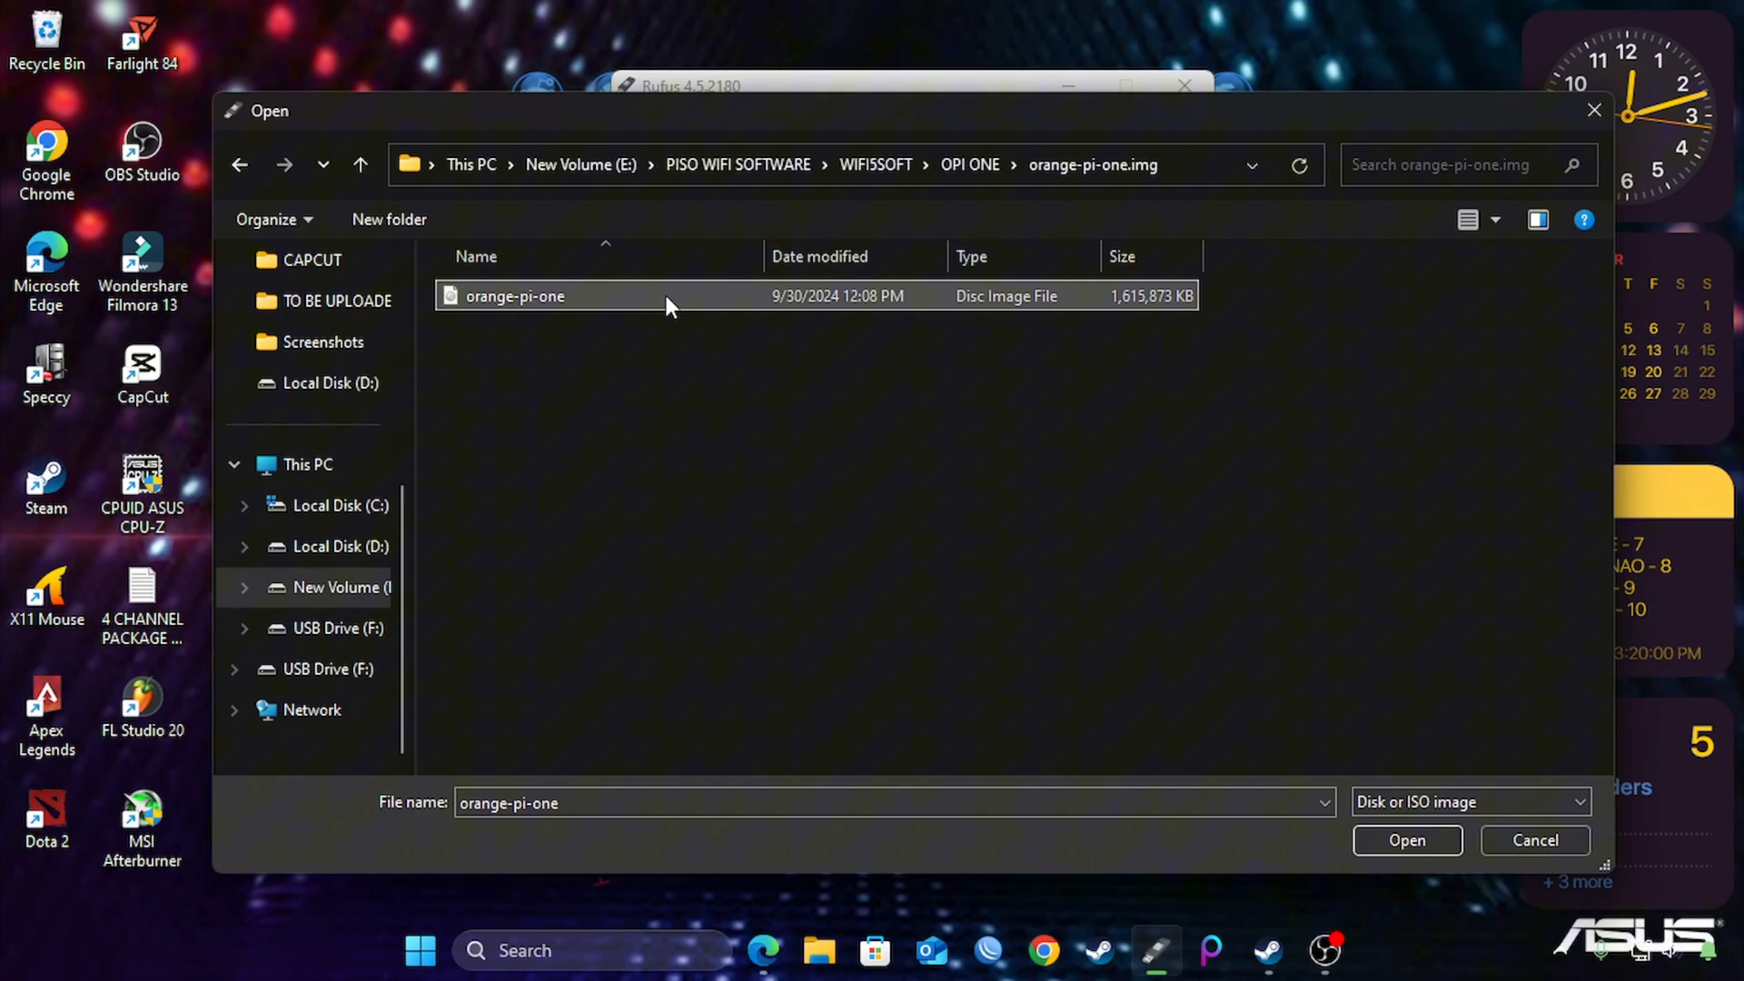
click(1407, 840)
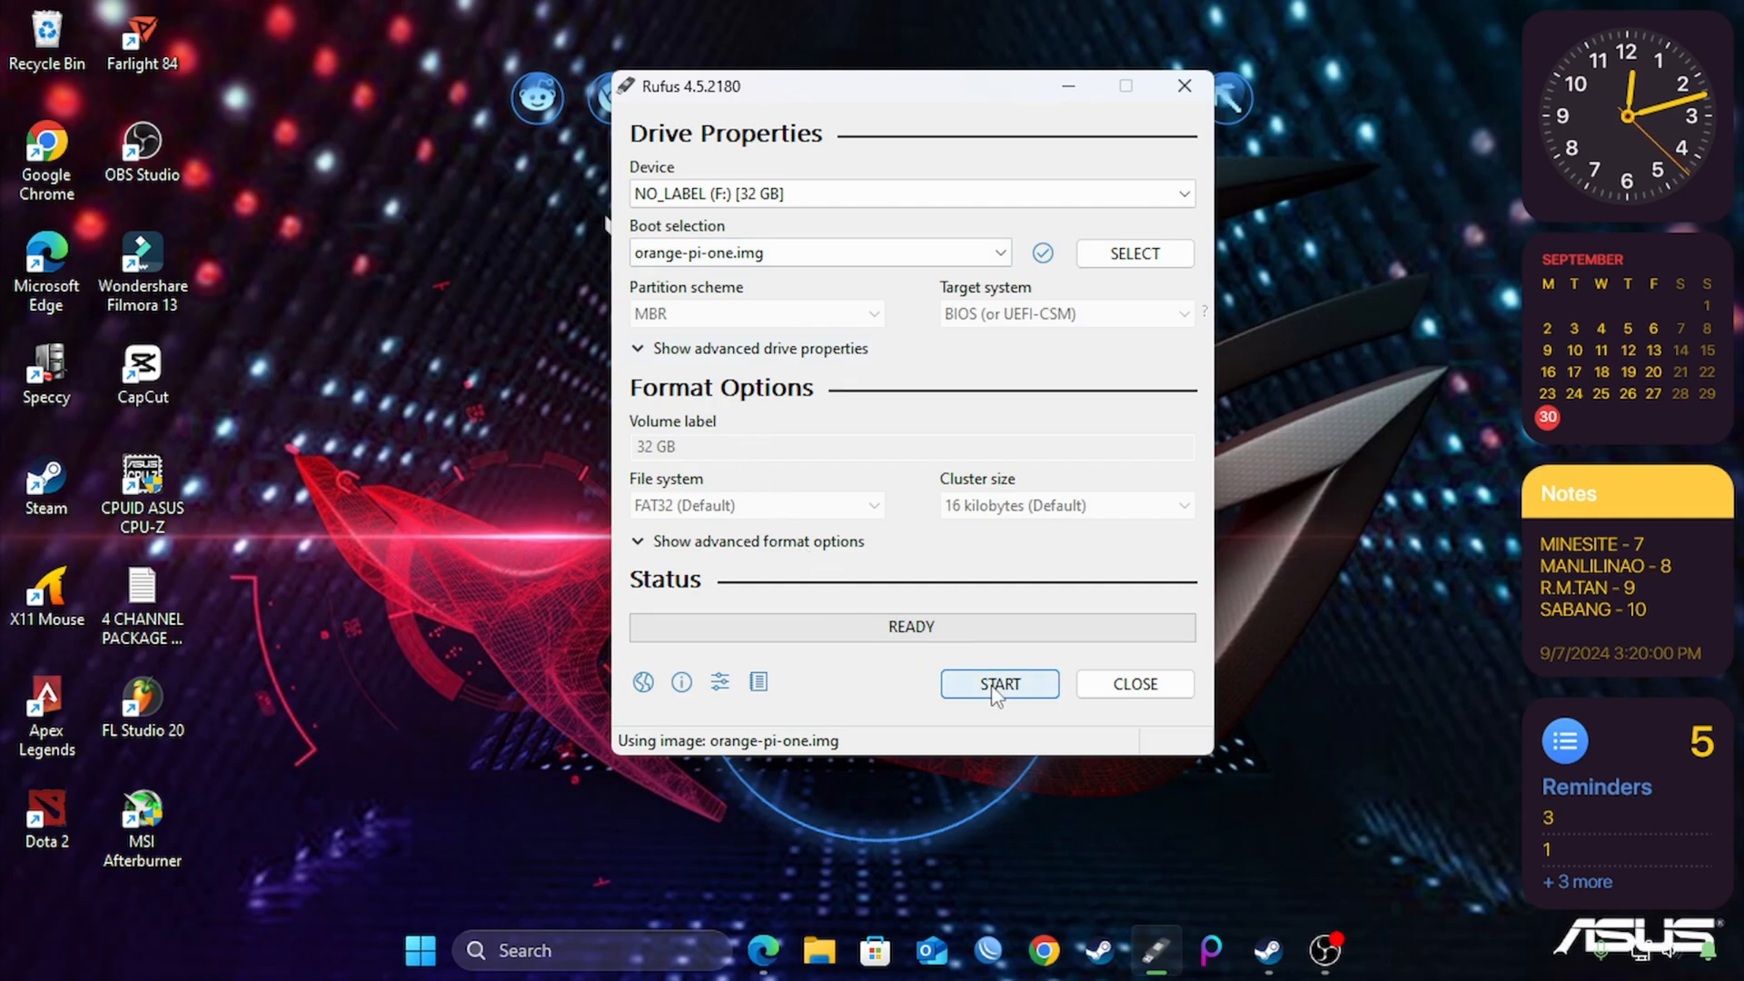
Step: Start writing to drive F: and accept the warning that all data will be erased
click(999, 684)
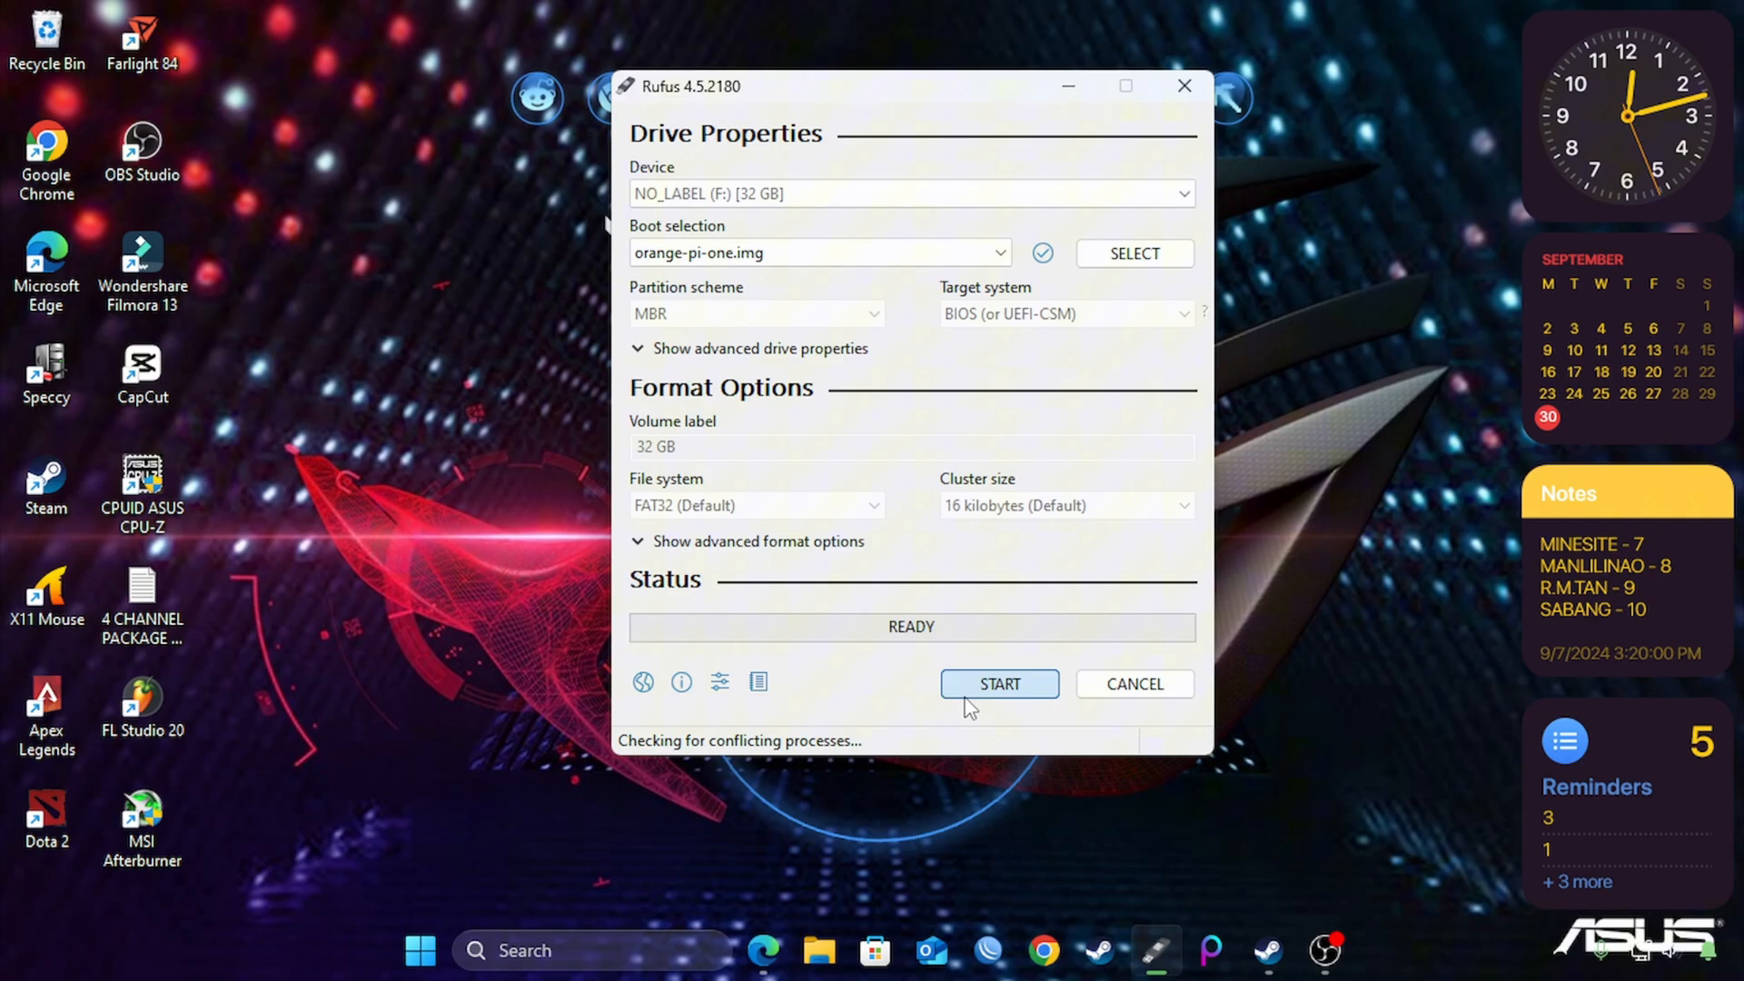
mouse_move(971, 713)
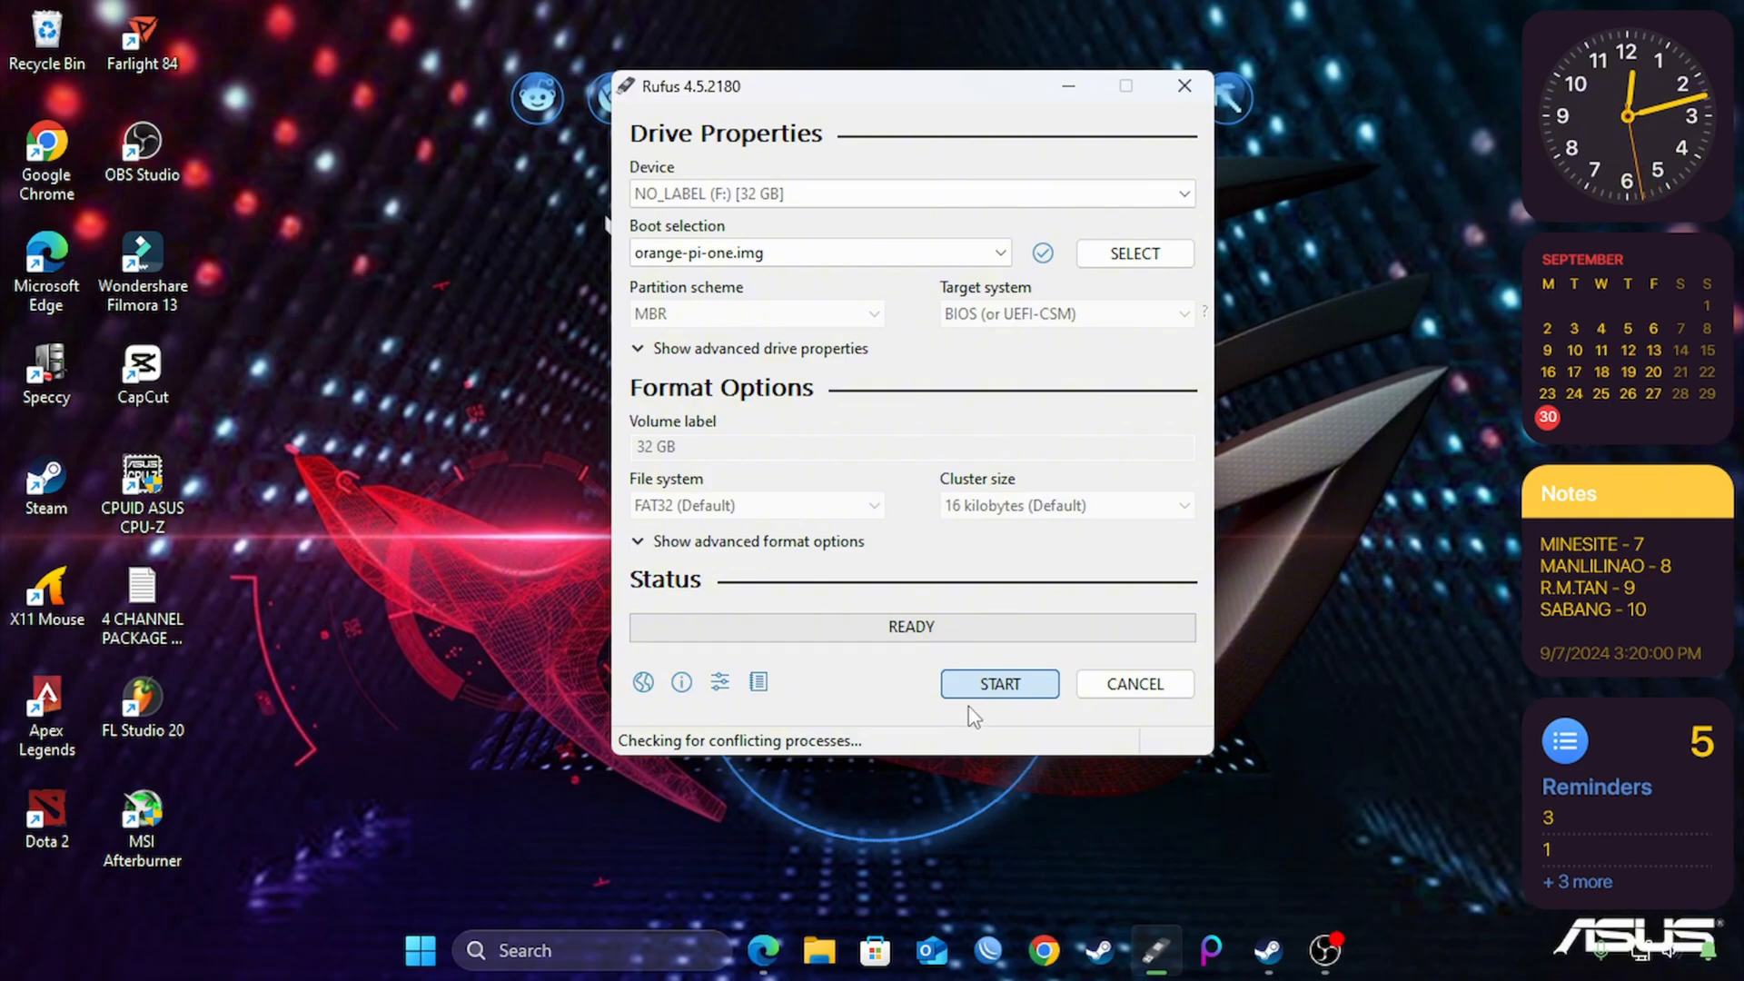
click(999, 684)
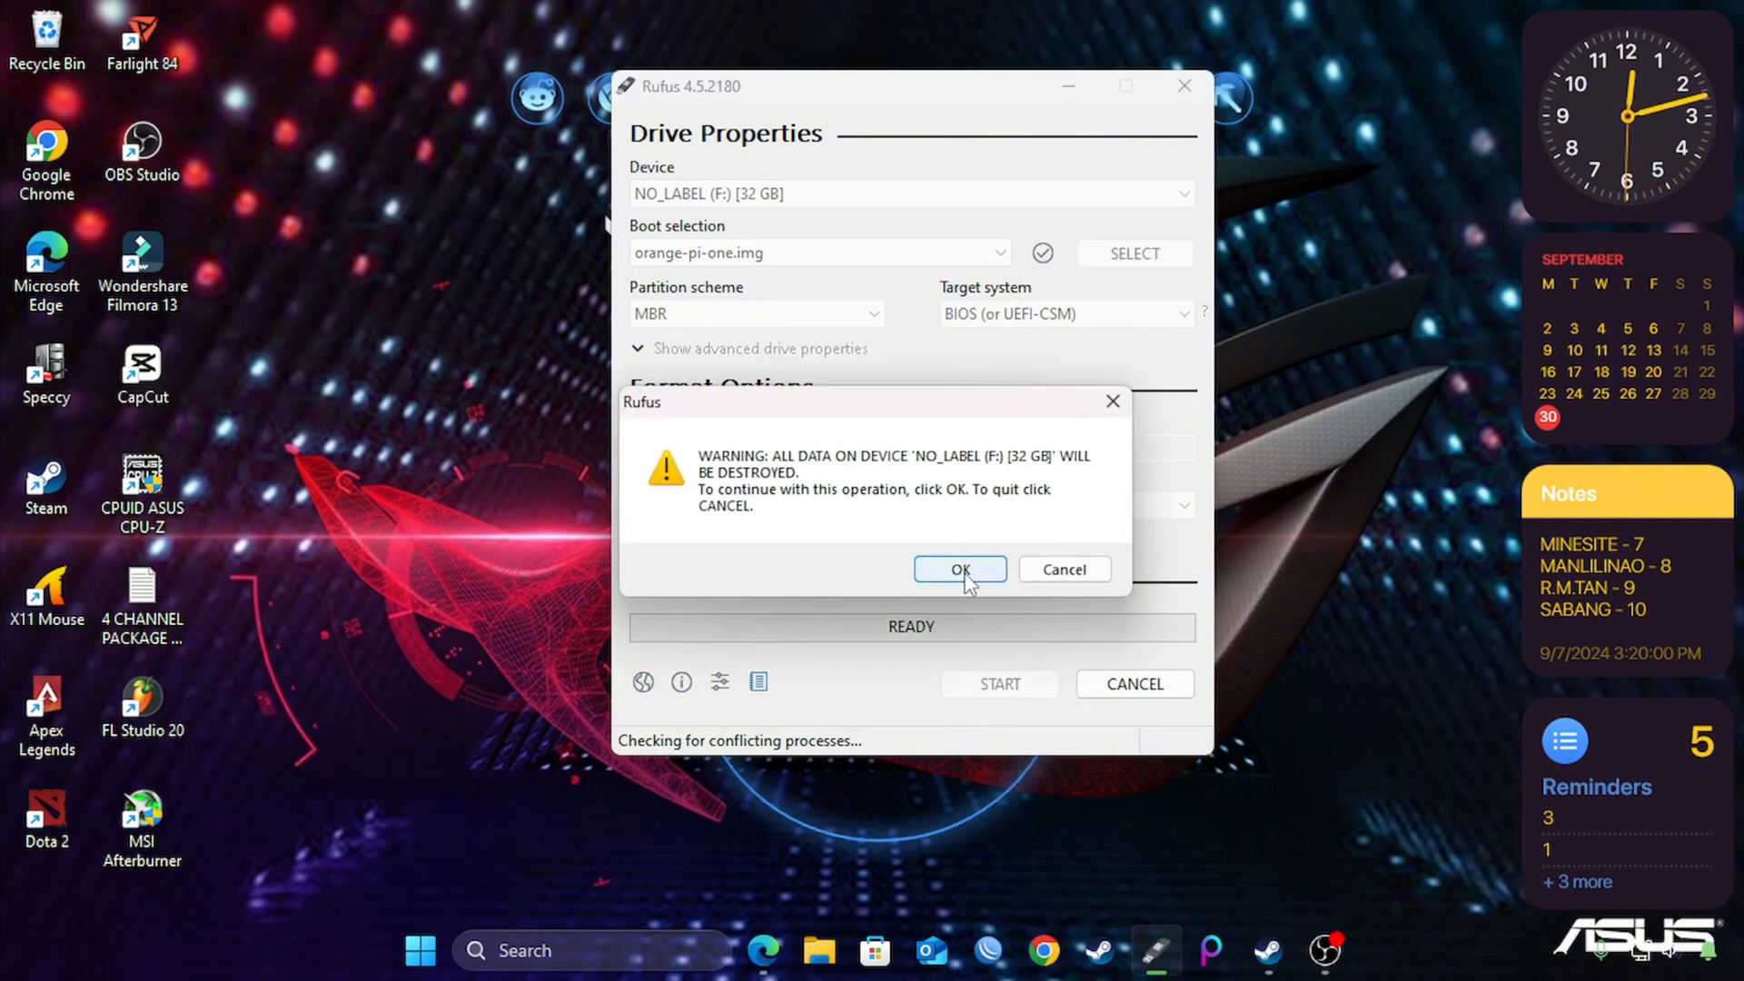
click(960, 570)
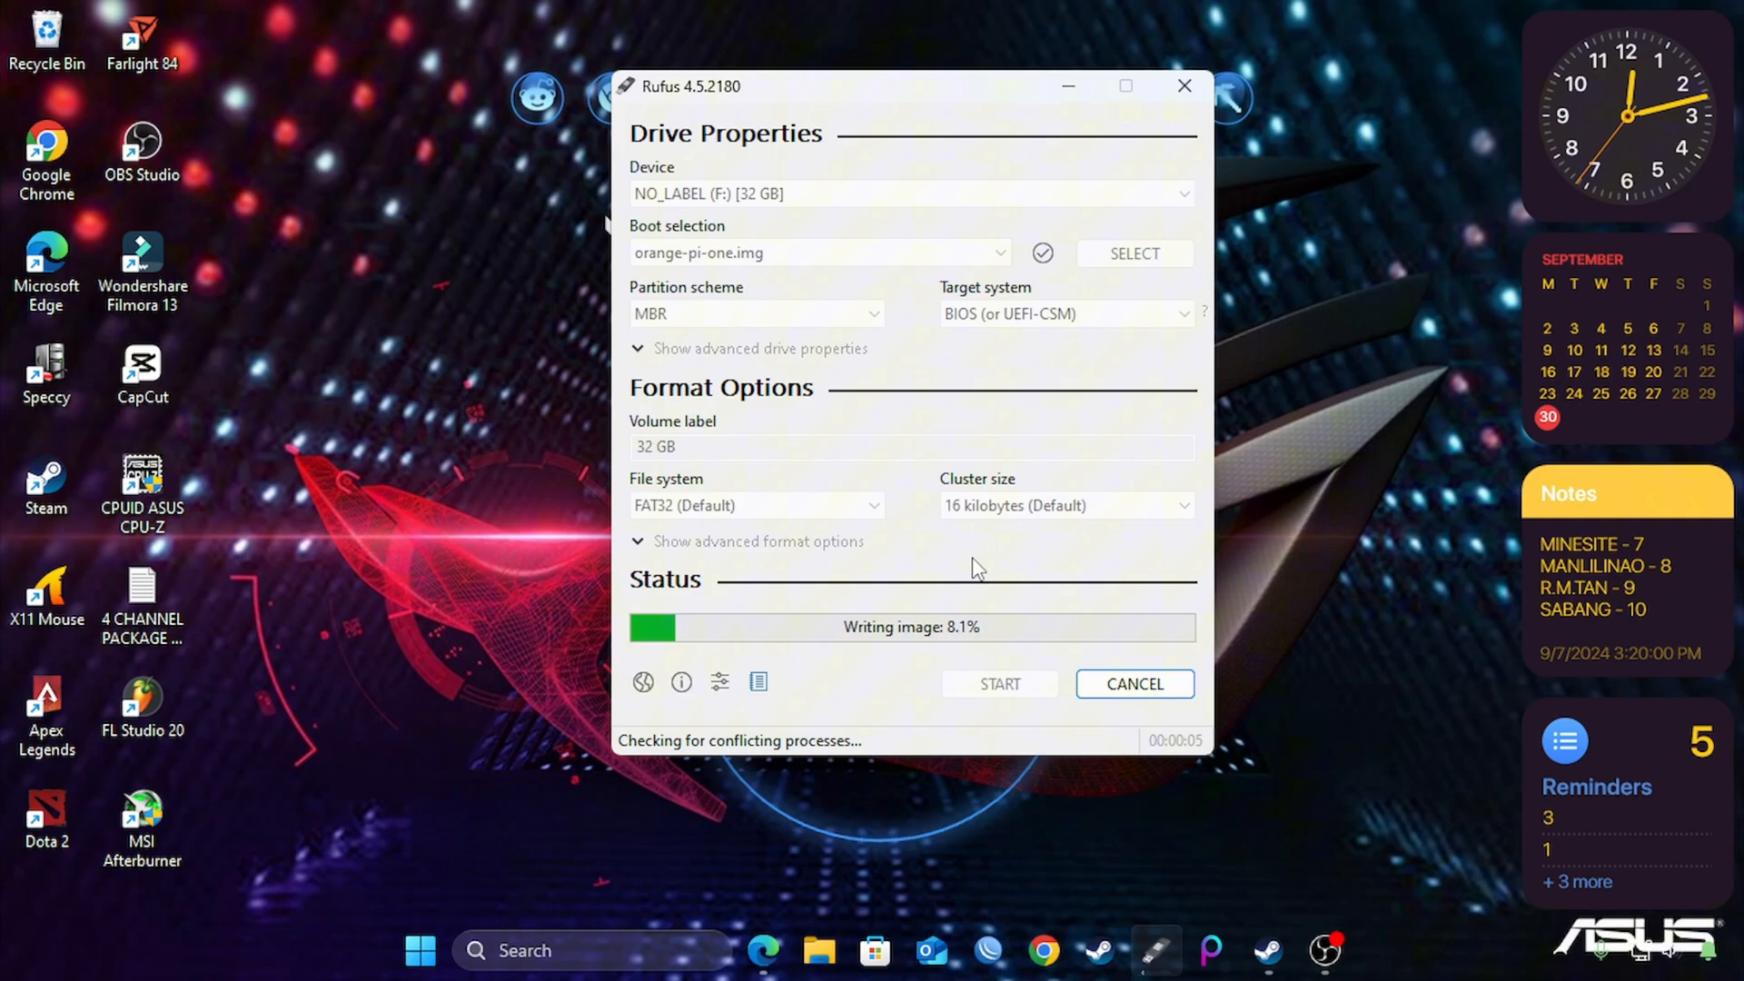
mouse_move(997, 560)
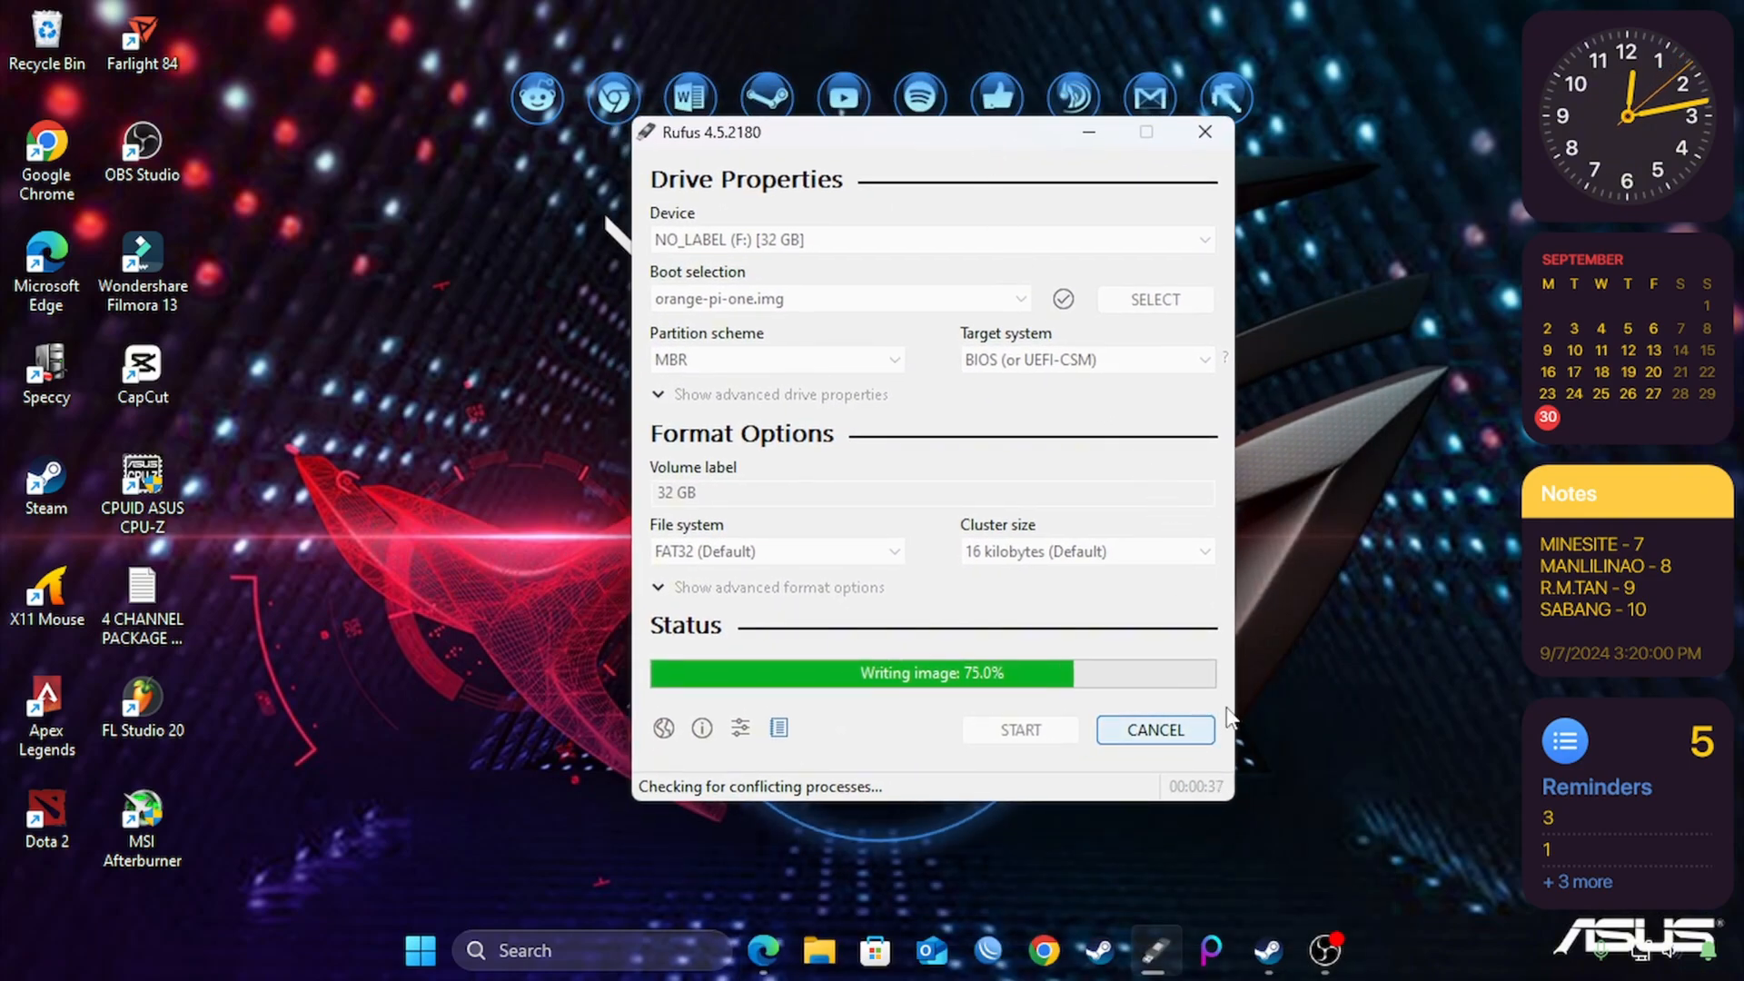
mouse_move(1490, 589)
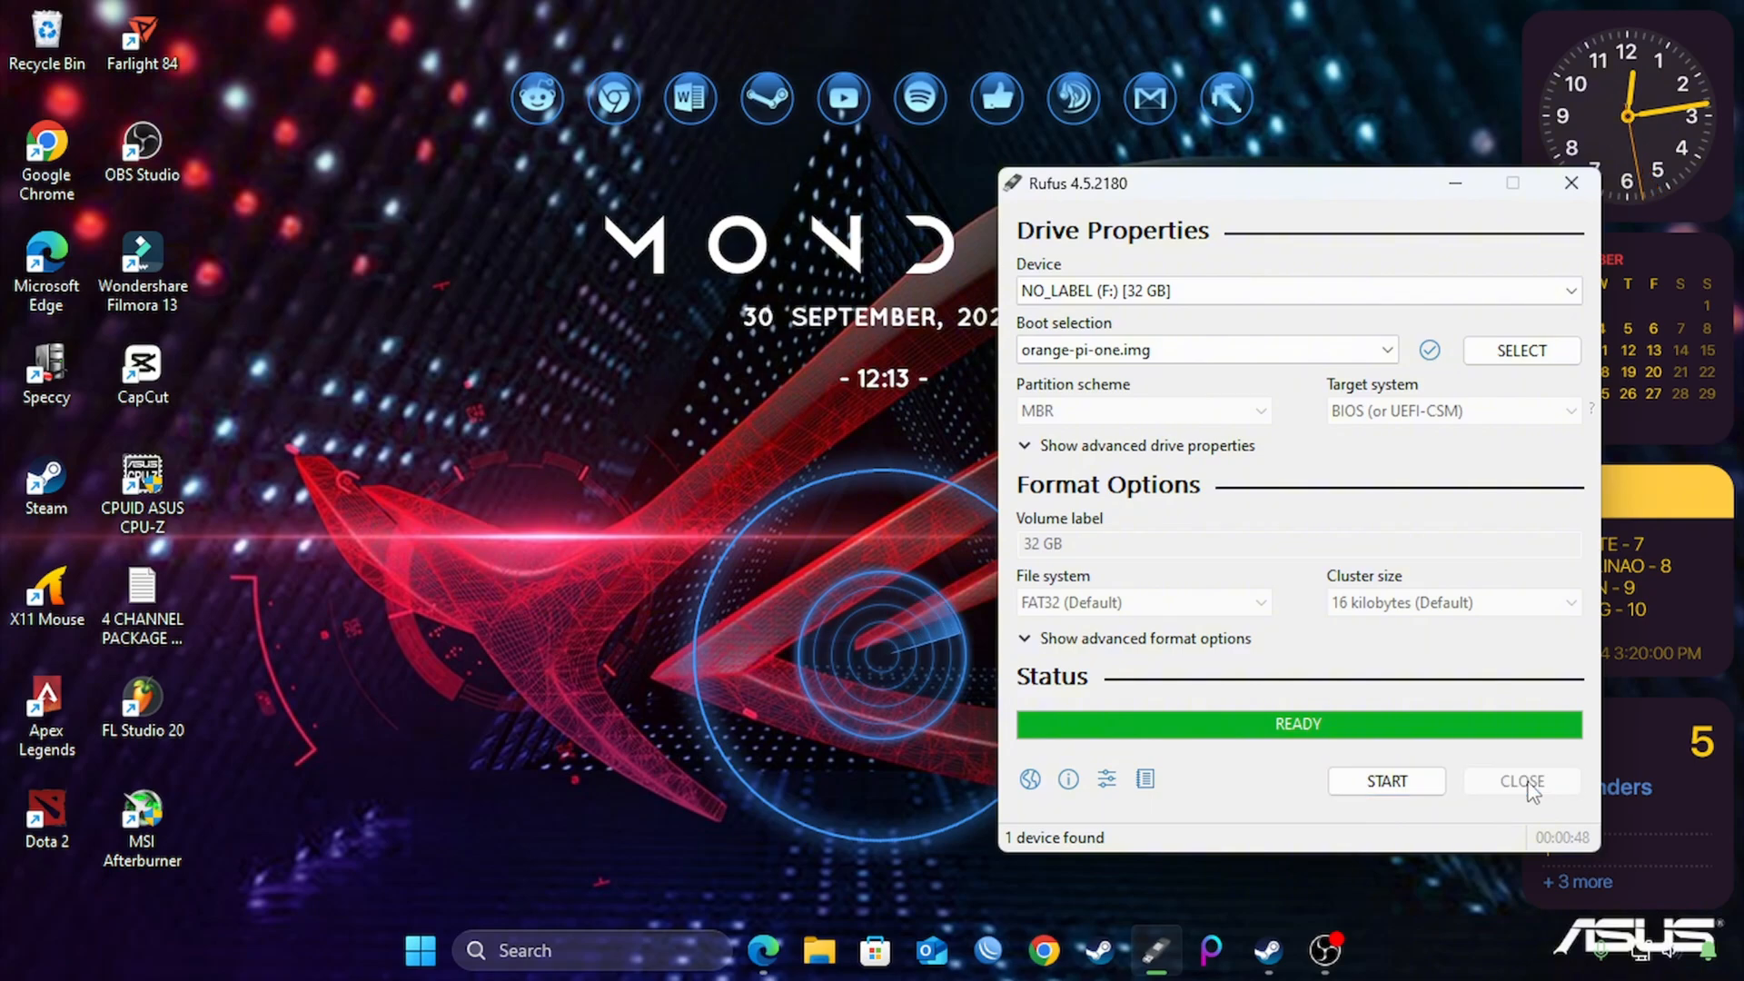
Step: Close Rufus once the write finishes and the status reads READY
click(1522, 781)
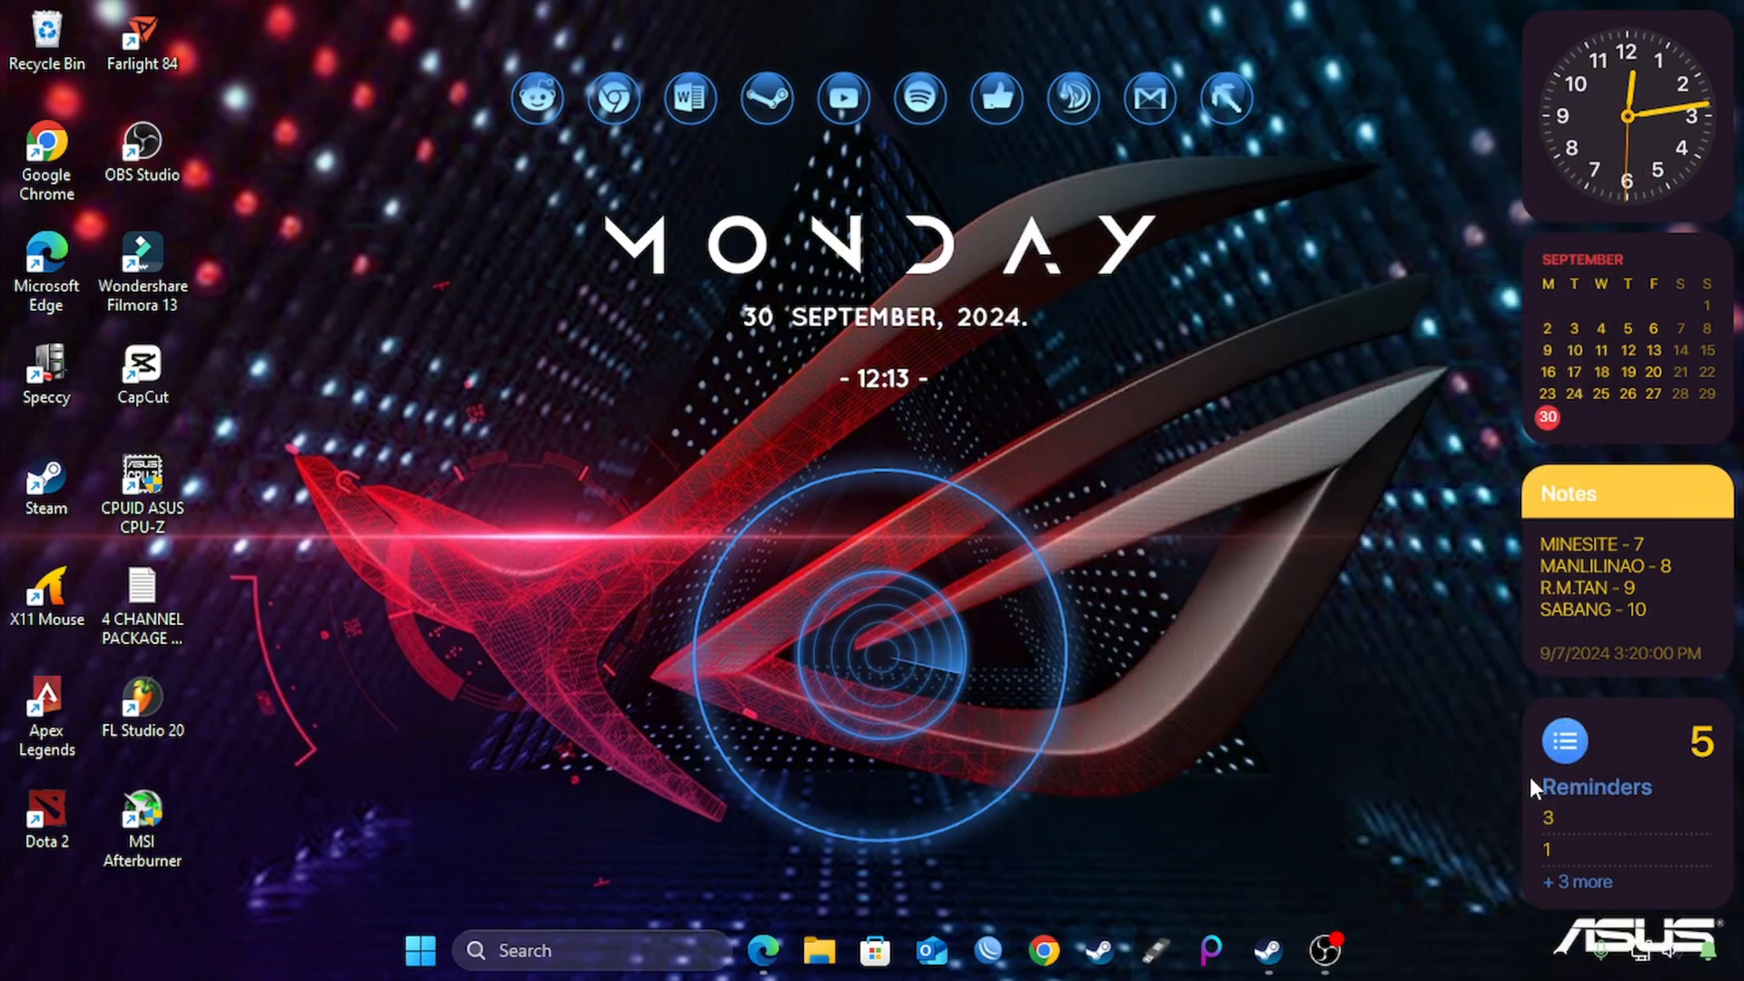